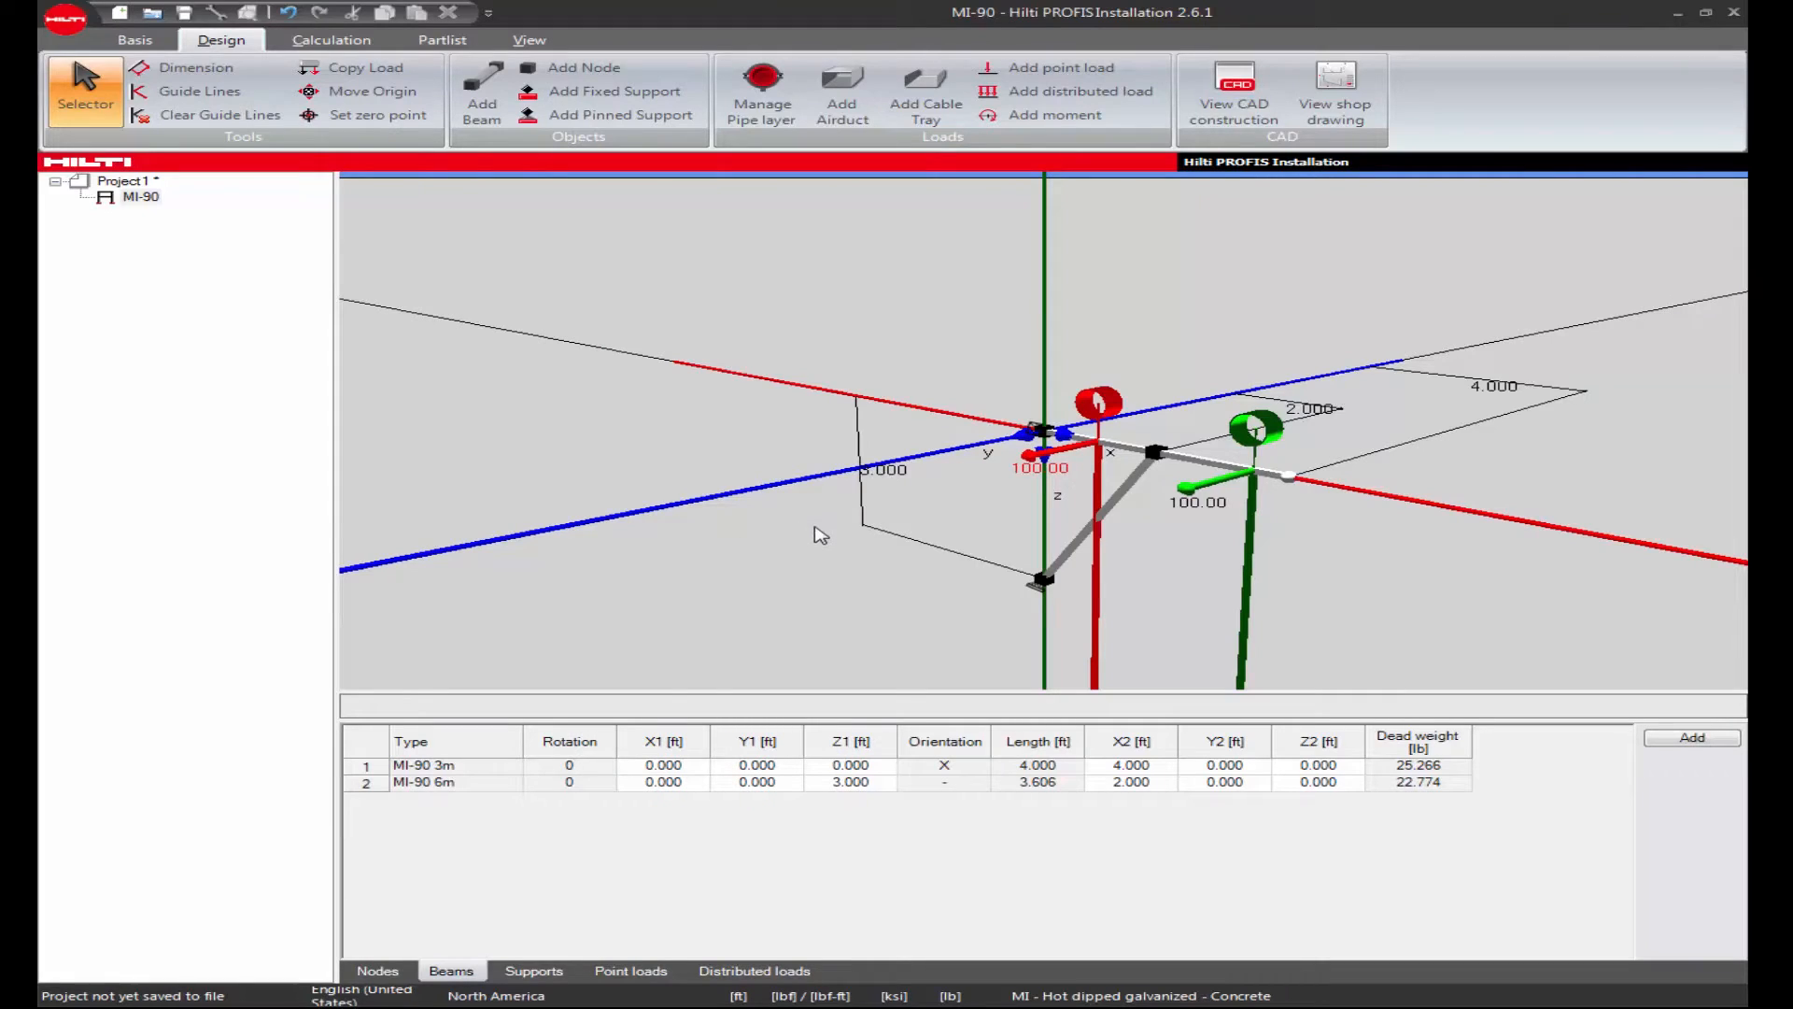
{"action": "mouse_move", "coordinate": [933, 565]}
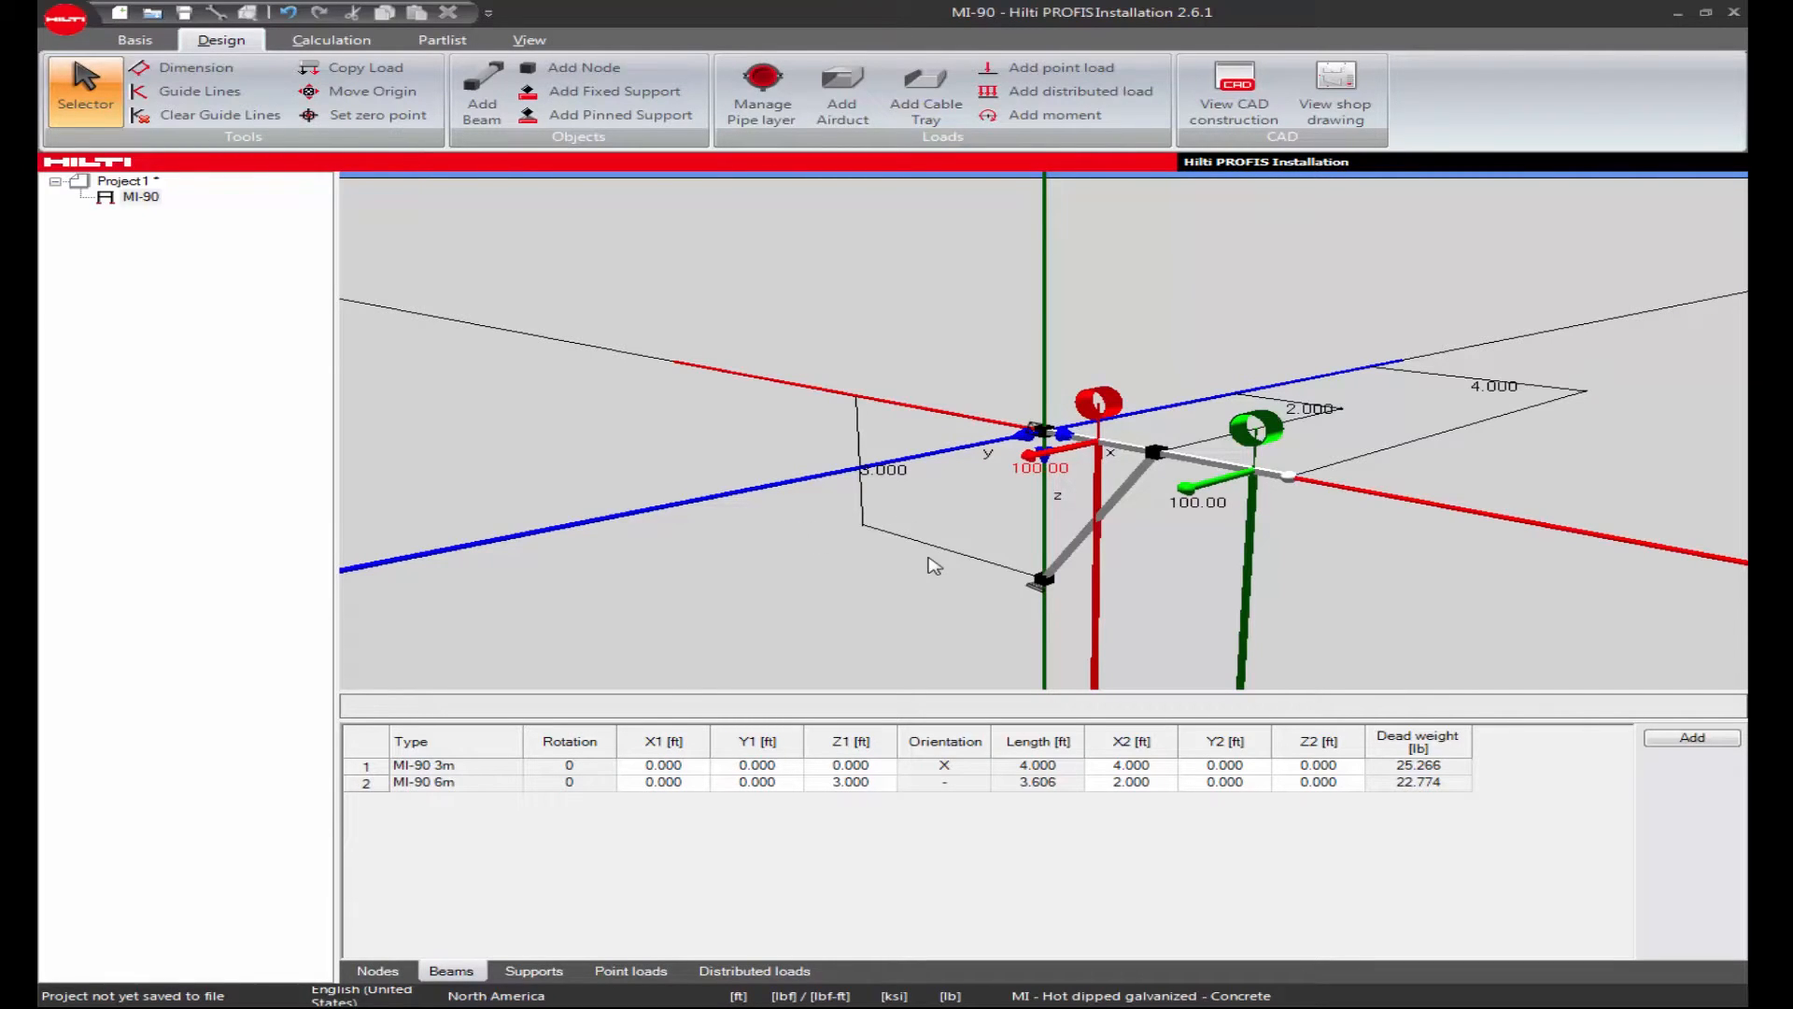
{"action": "mouse_move", "coordinate": [791, 545]}
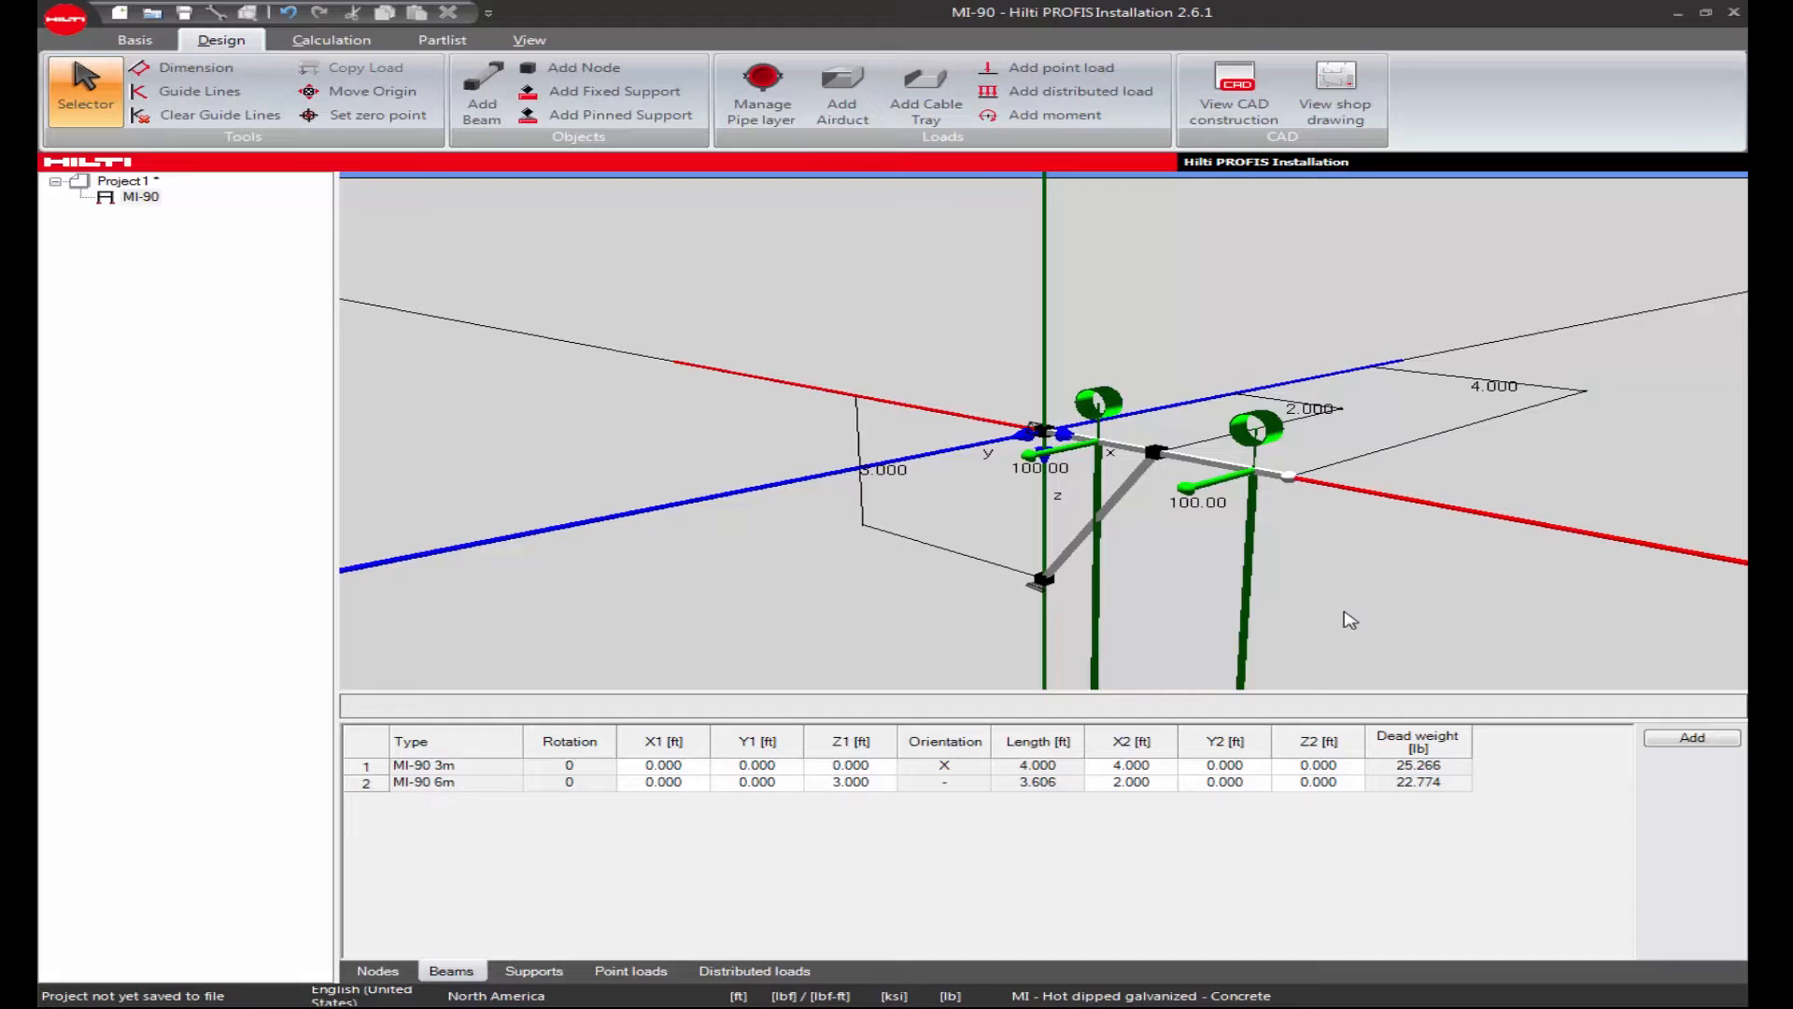
{"action": "mouse_move", "coordinate": [1339, 589]}
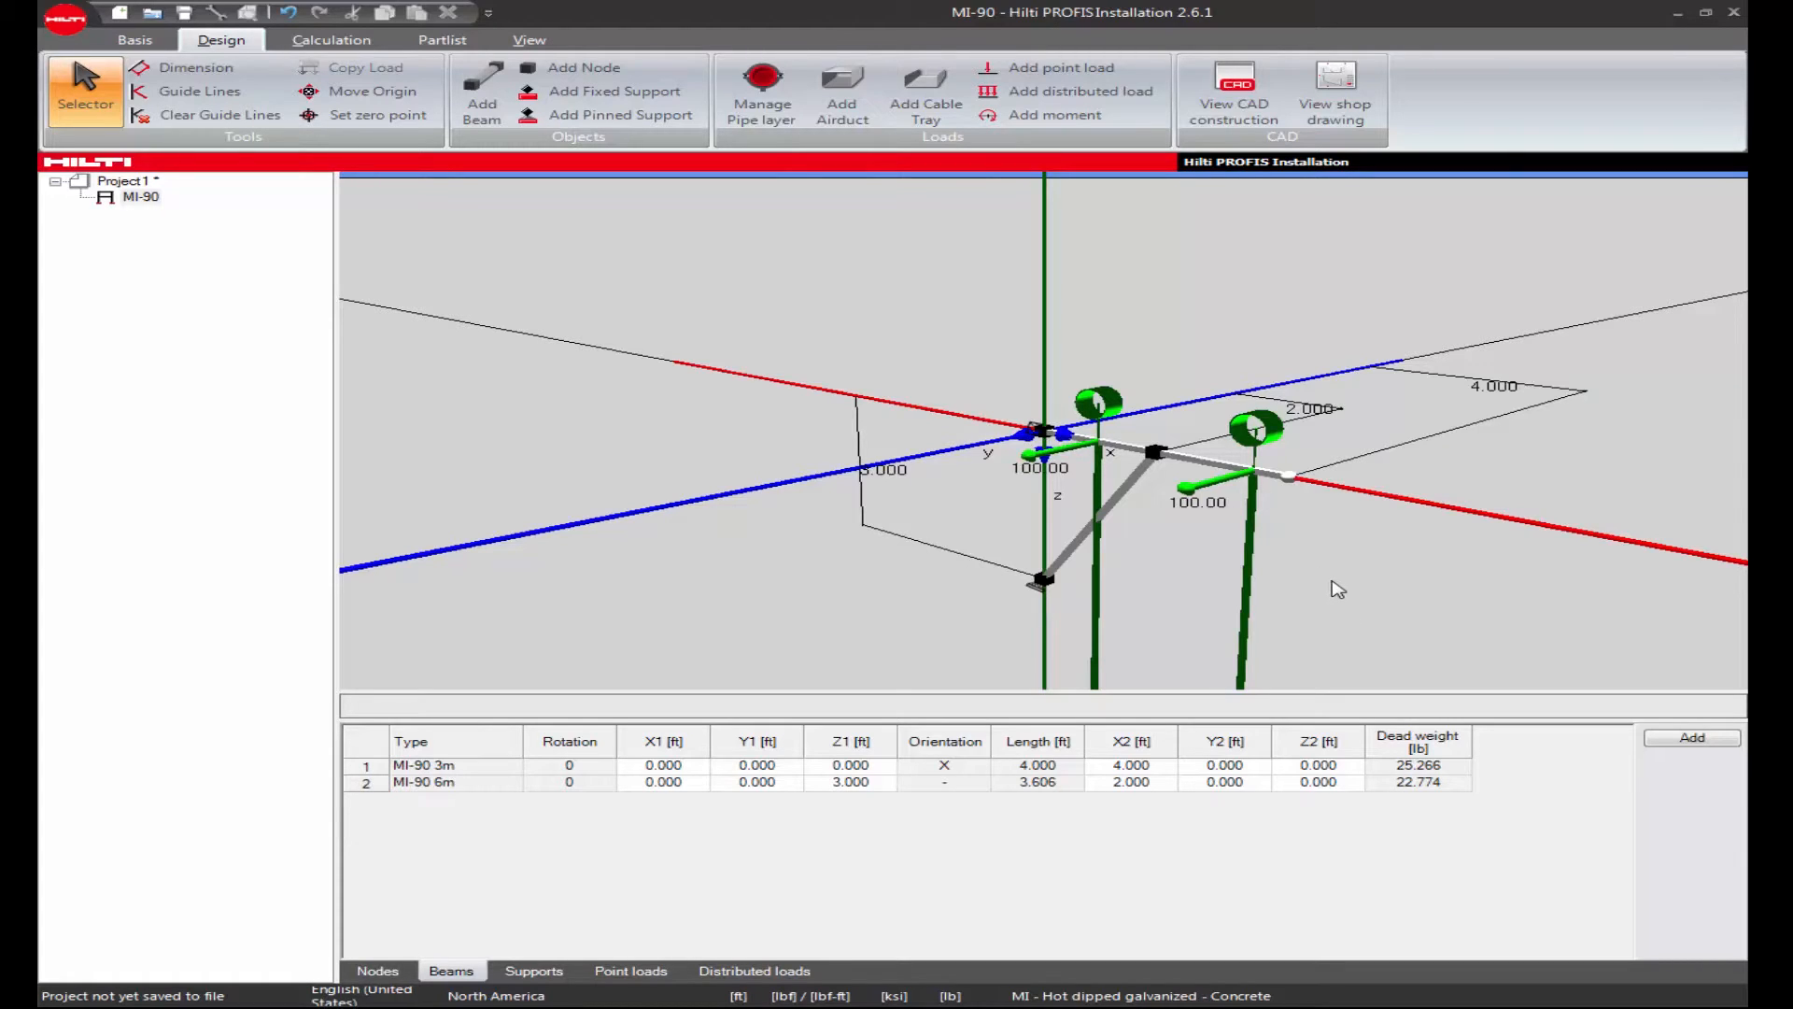
{"action": "mouse_move", "coordinate": [1192, 534]}
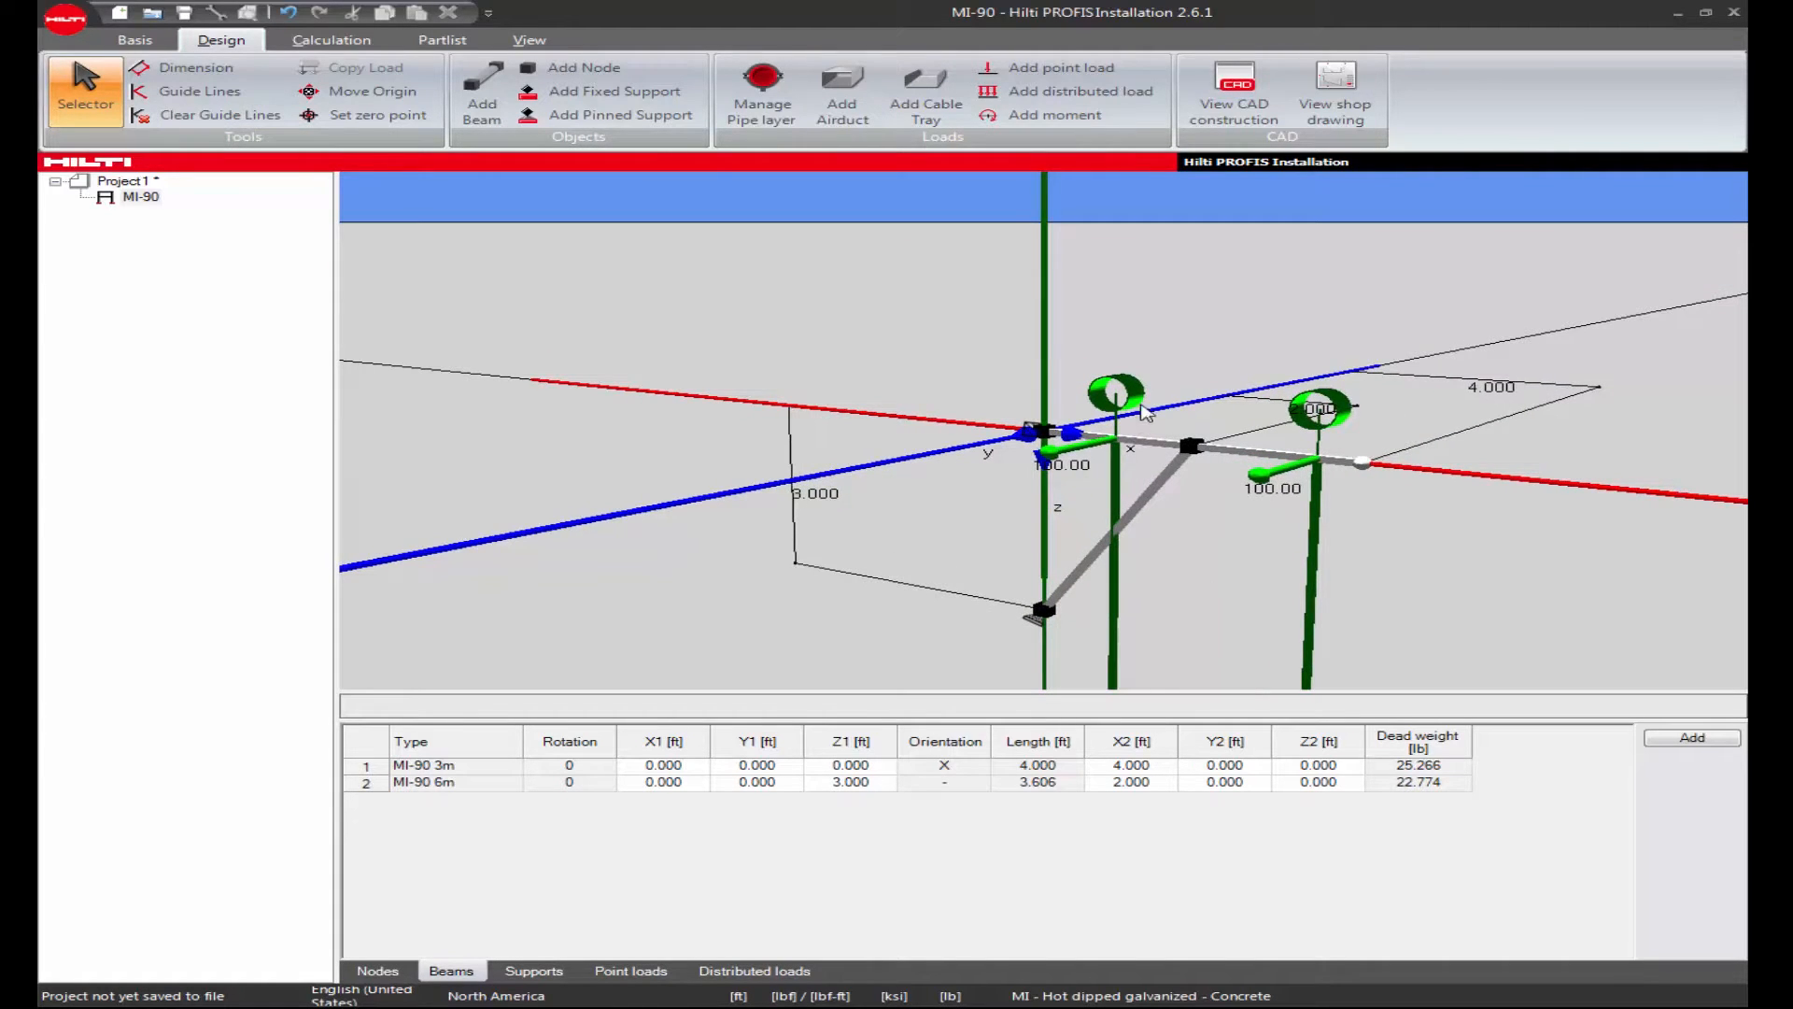
{"action": "mouse_move", "coordinate": [1201, 538]}
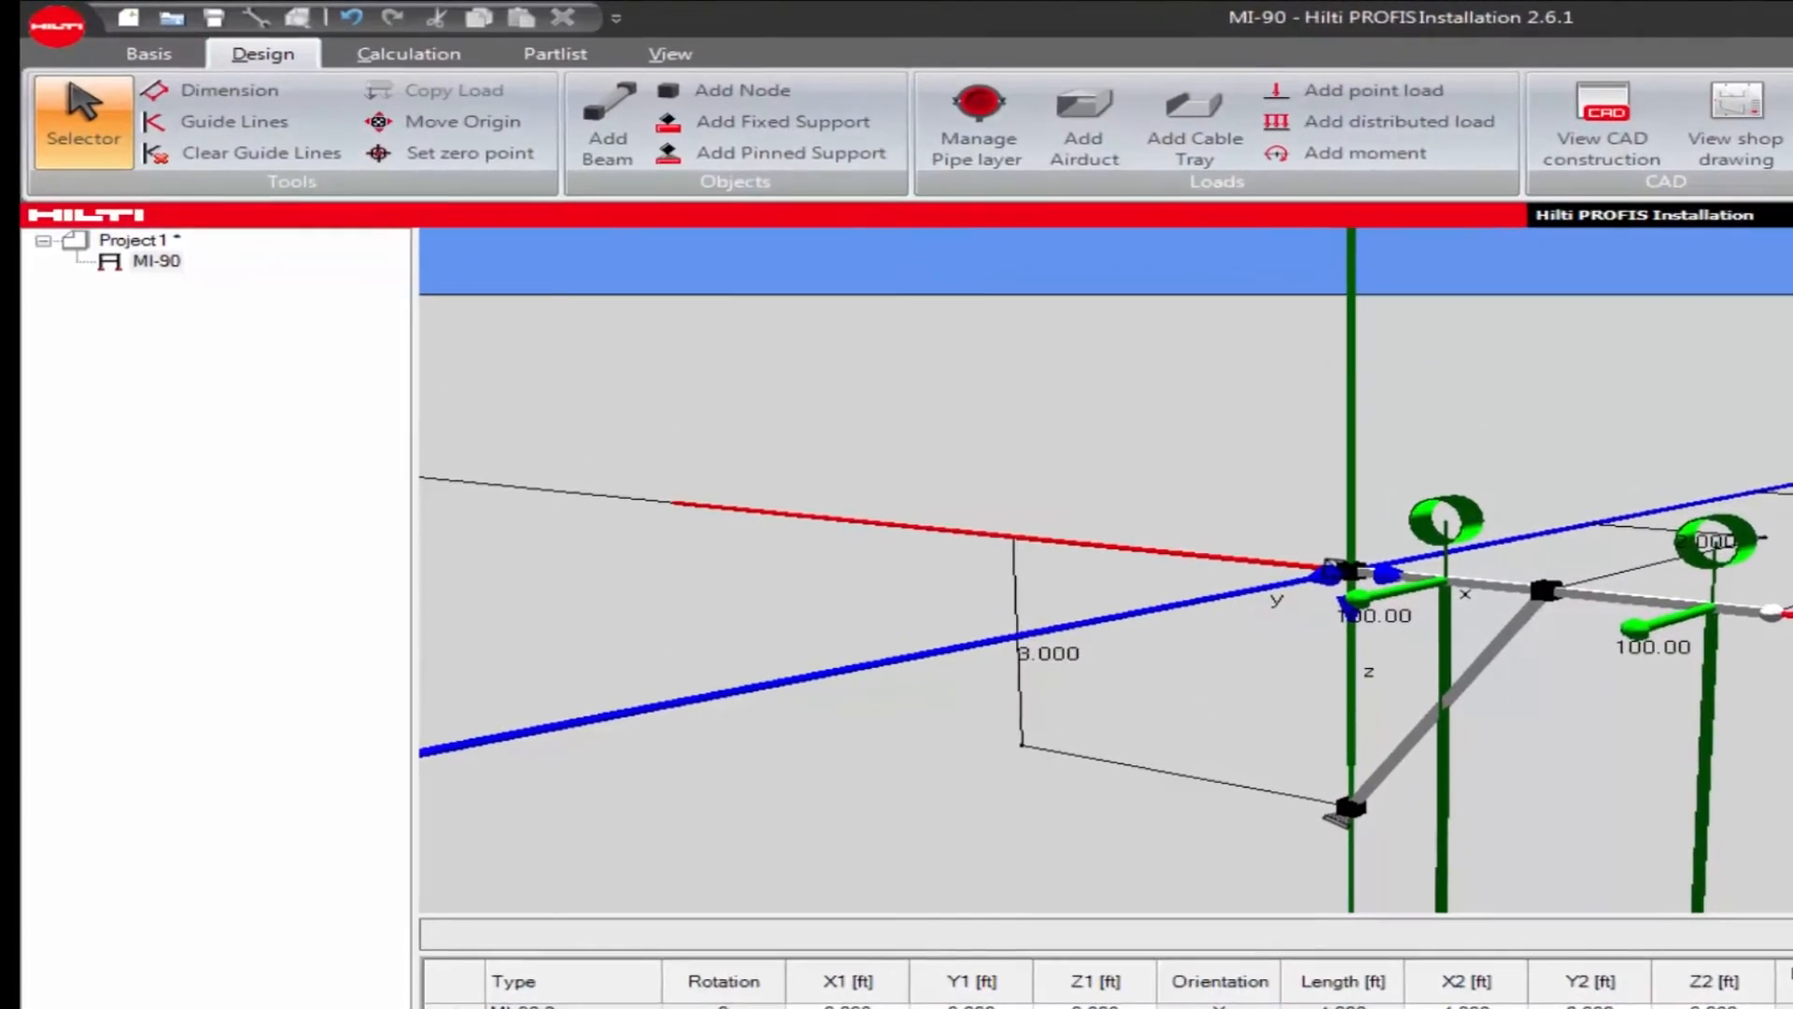
Run the static calculation on the MI-90 support and confirm the success message.
{"action": "left_click", "coordinate": [407, 52]}
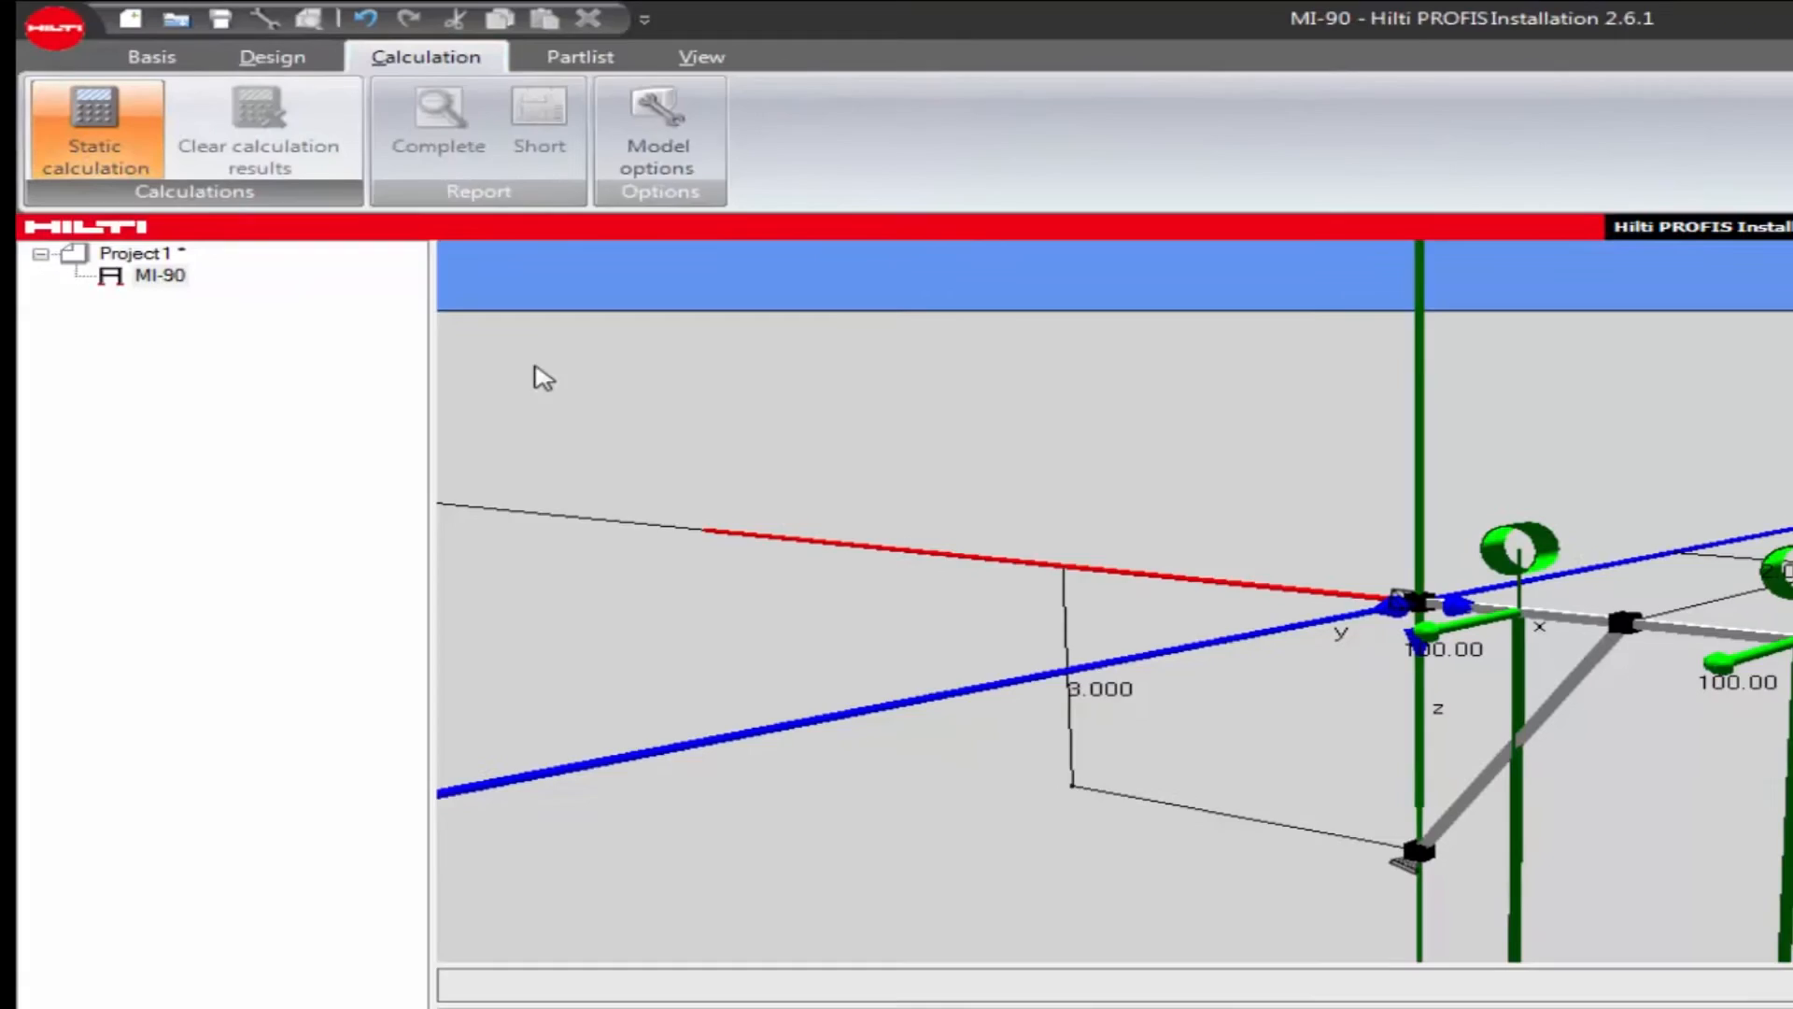
{"action": "left_click", "coordinate": [93, 126]}
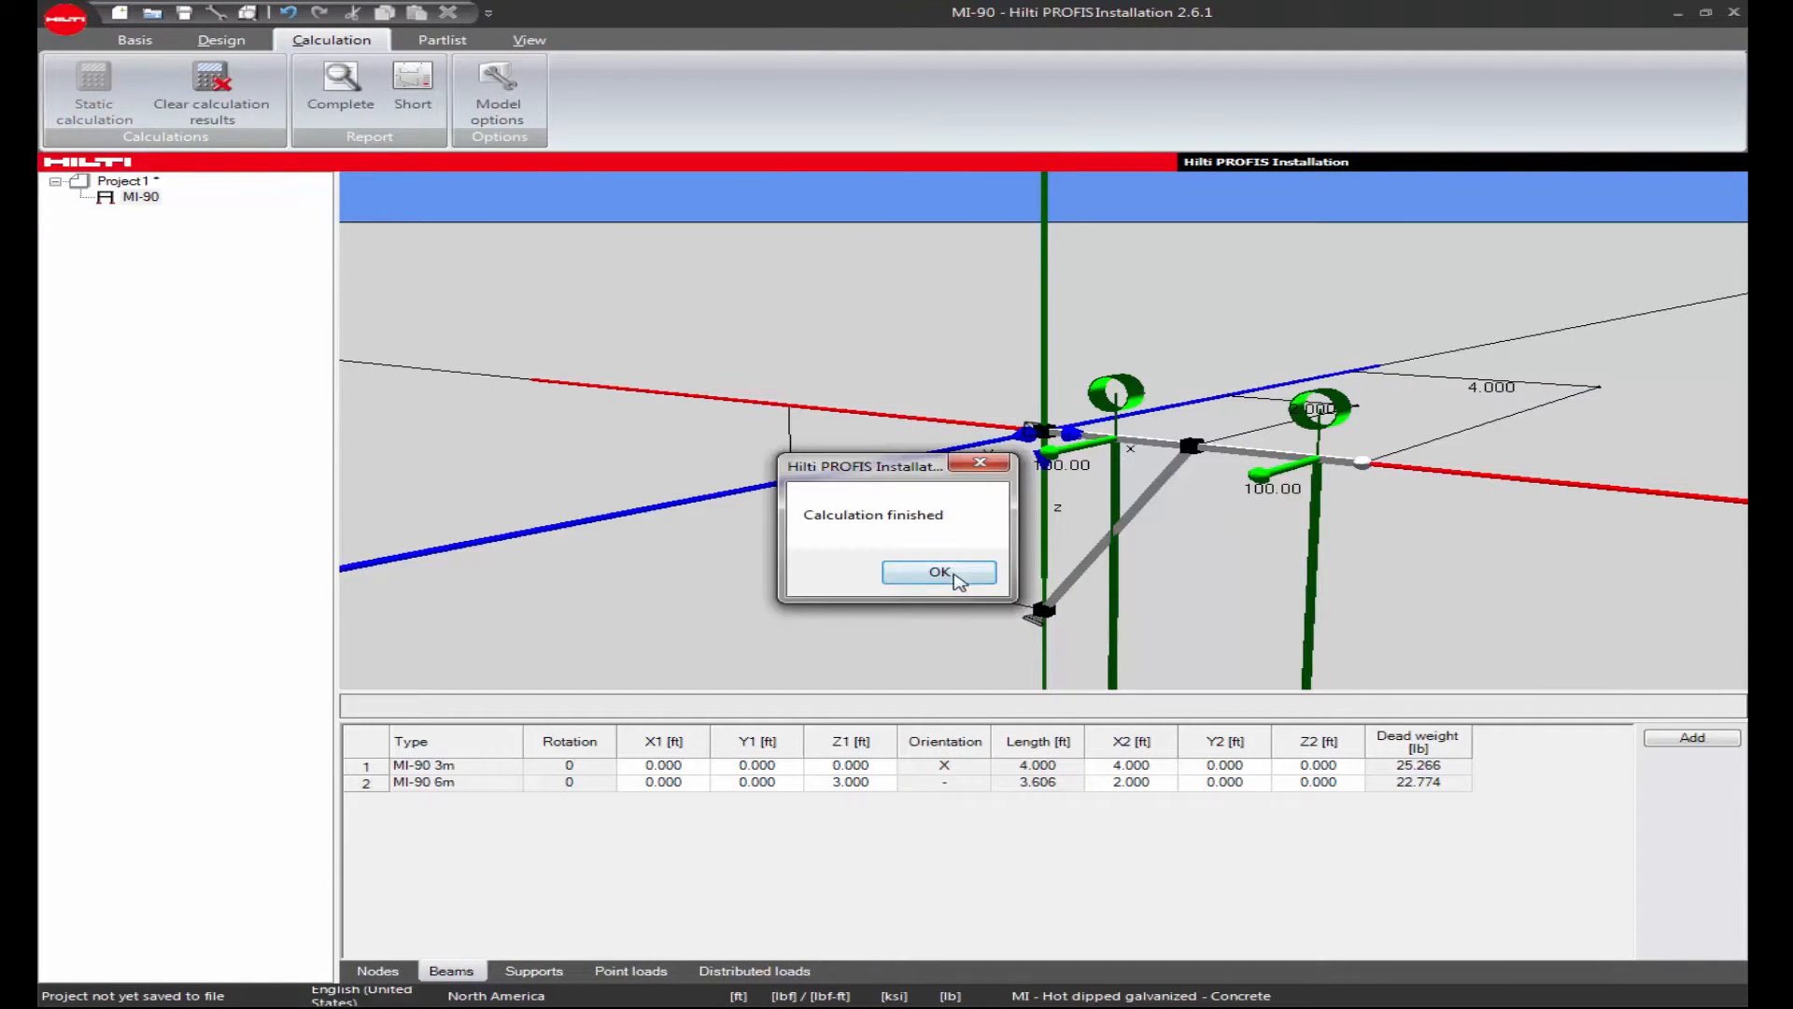
{"action": "left_click", "coordinate": [938, 572]}
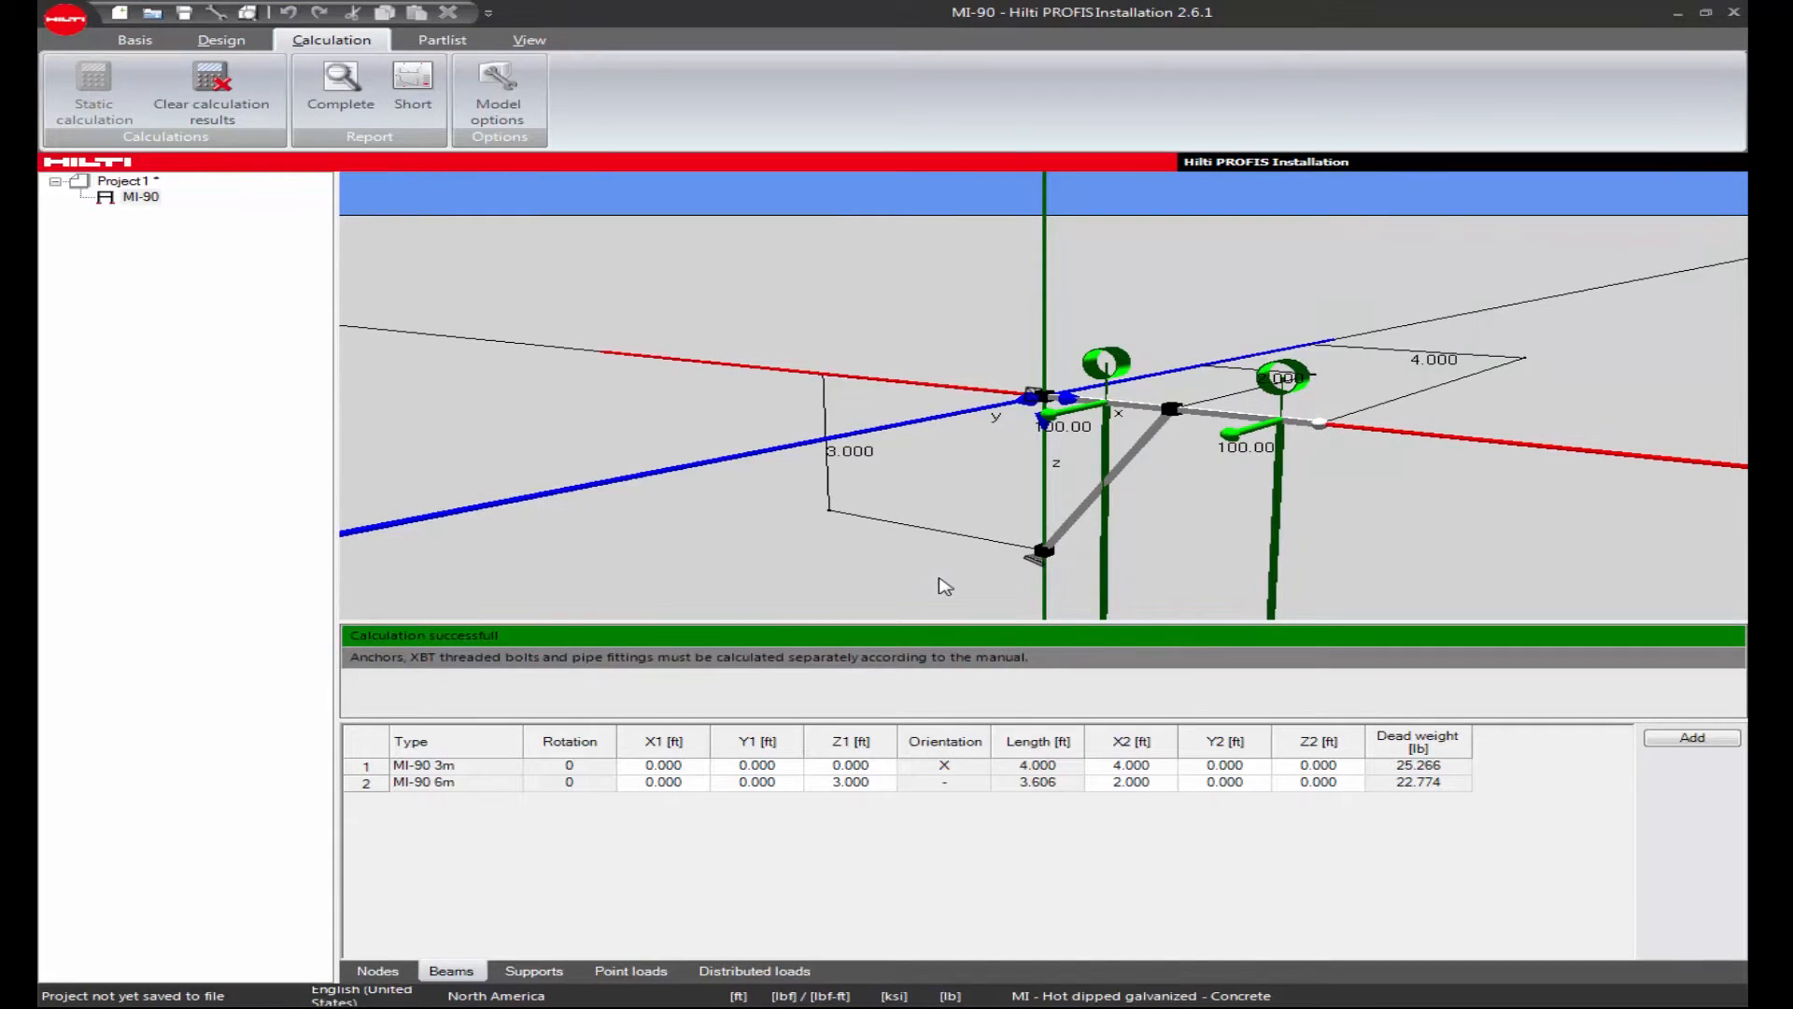
{"action": "mouse_move", "coordinate": [923, 583]}
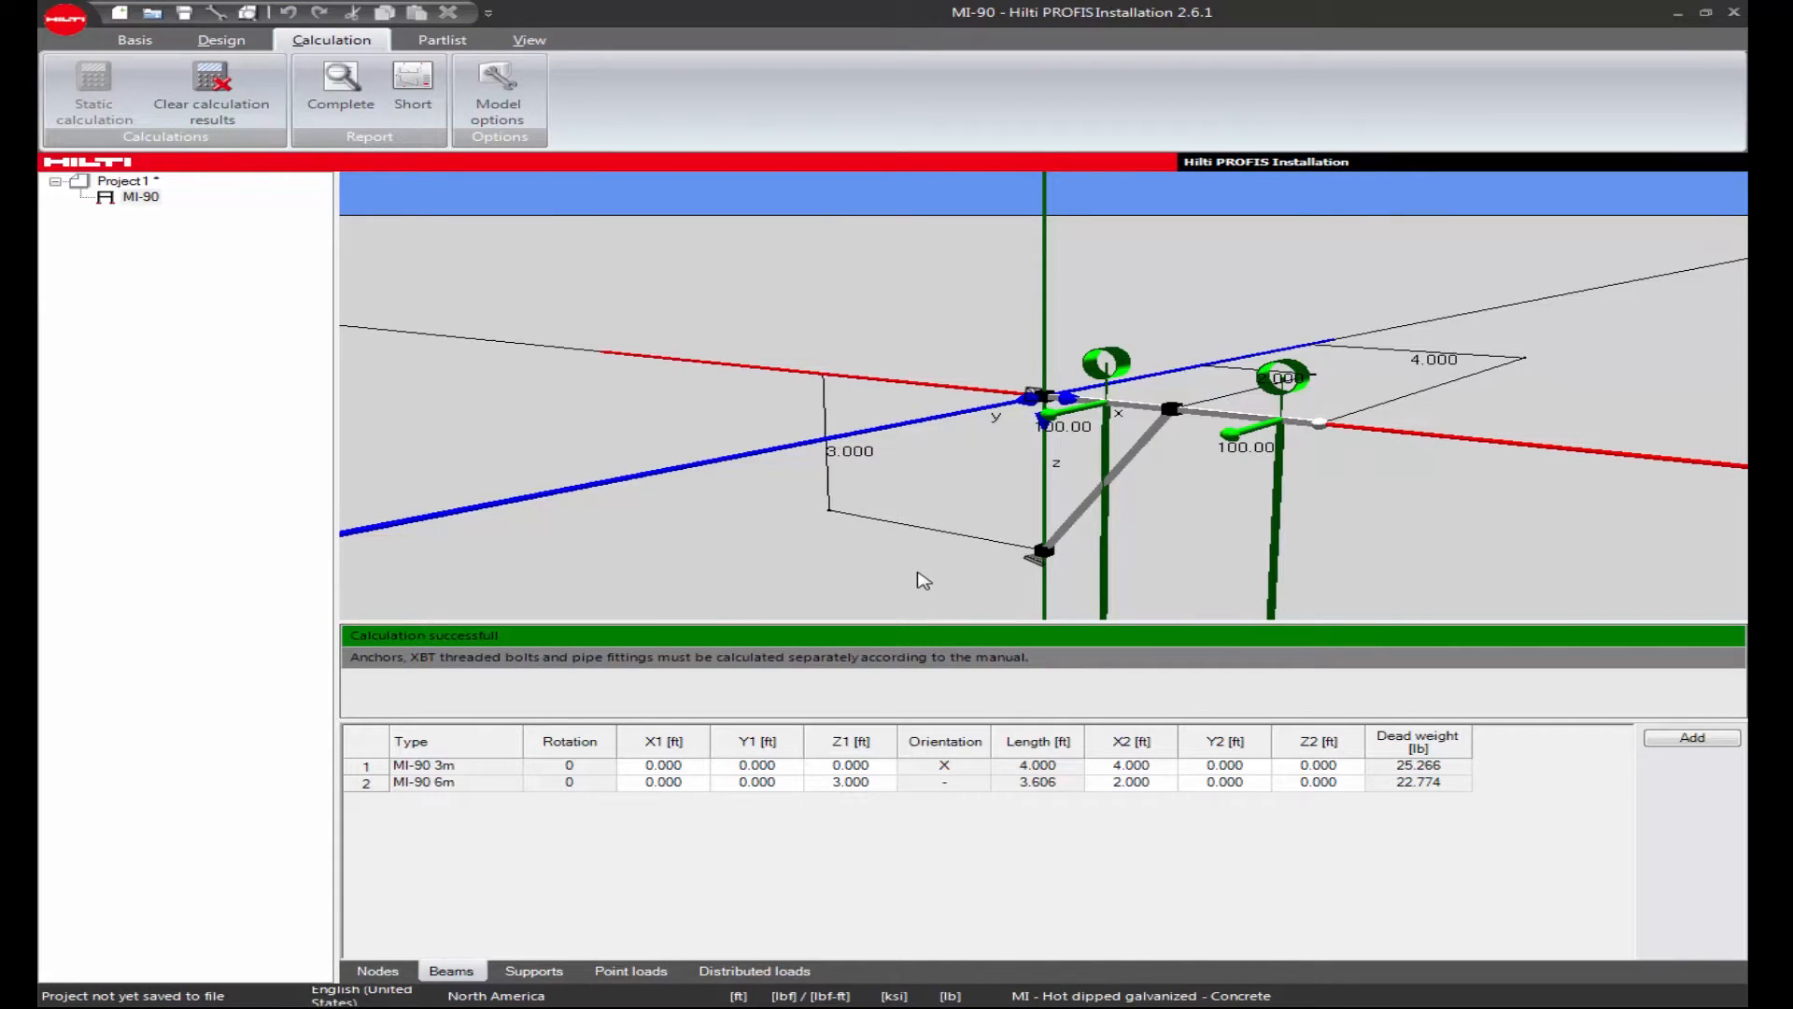
{"action": "left_click", "coordinate": [219, 39]}
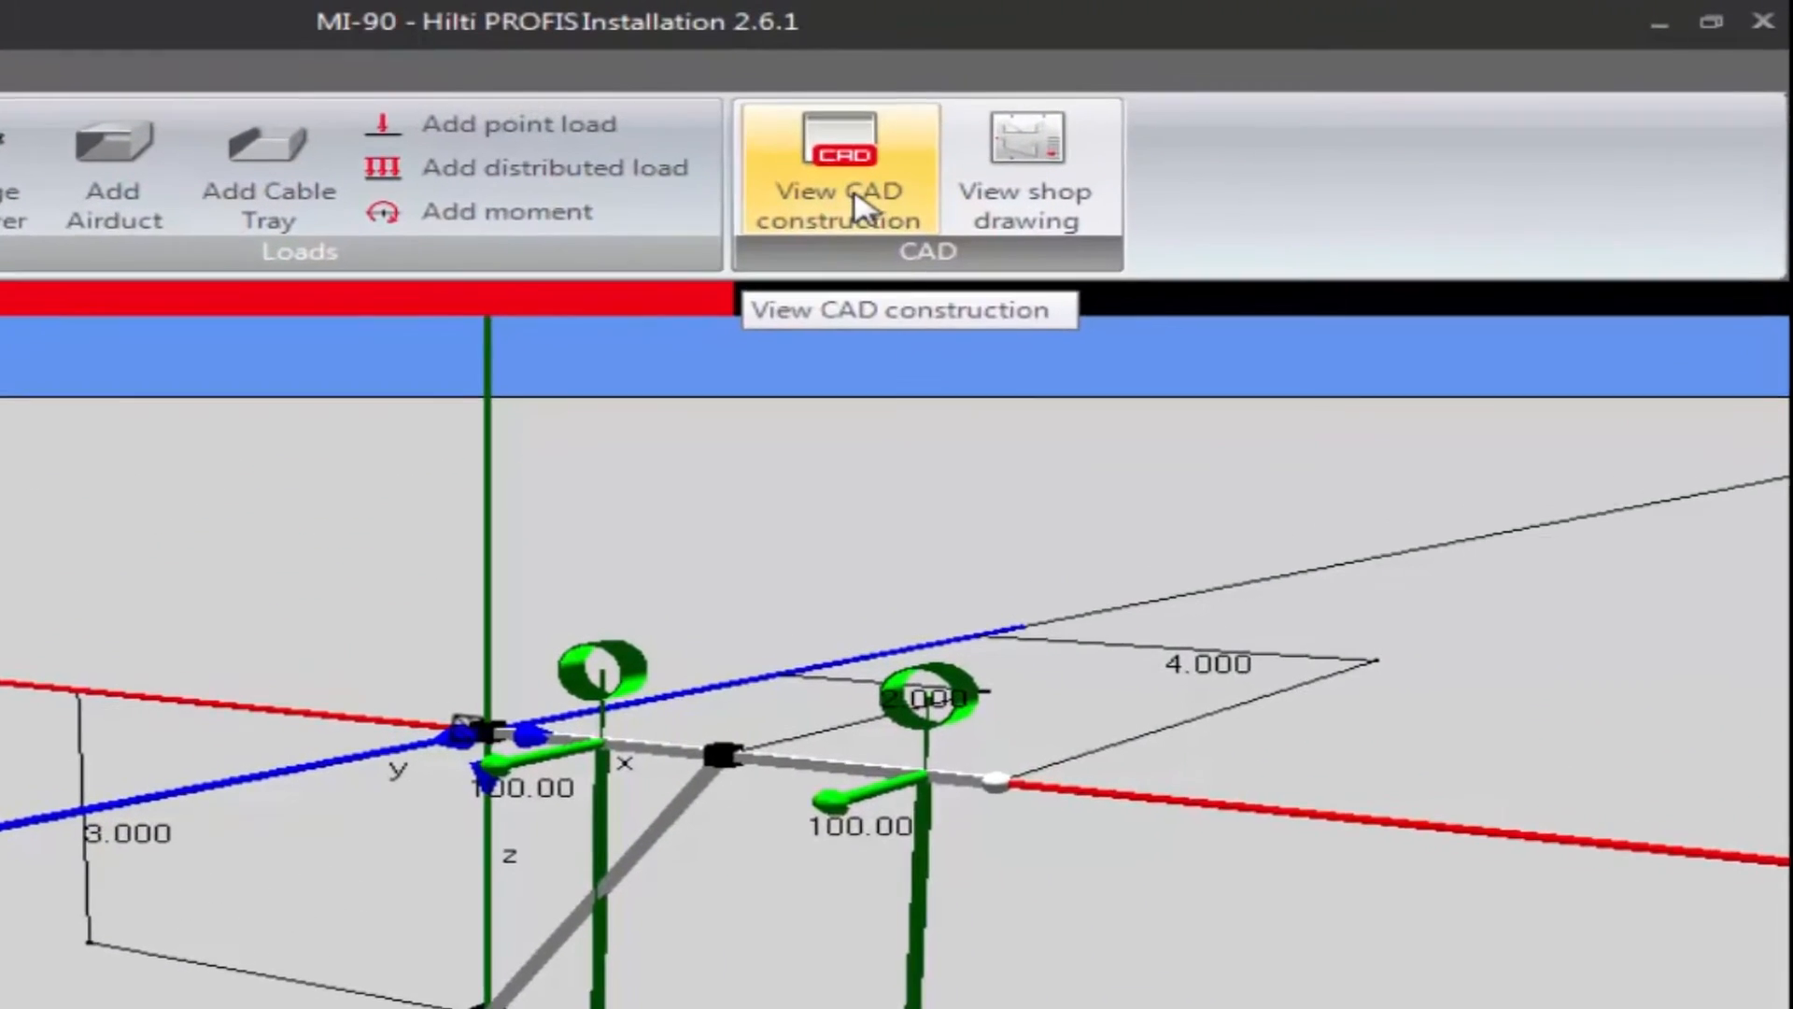
{"action": "left_click", "coordinate": [837, 171]}
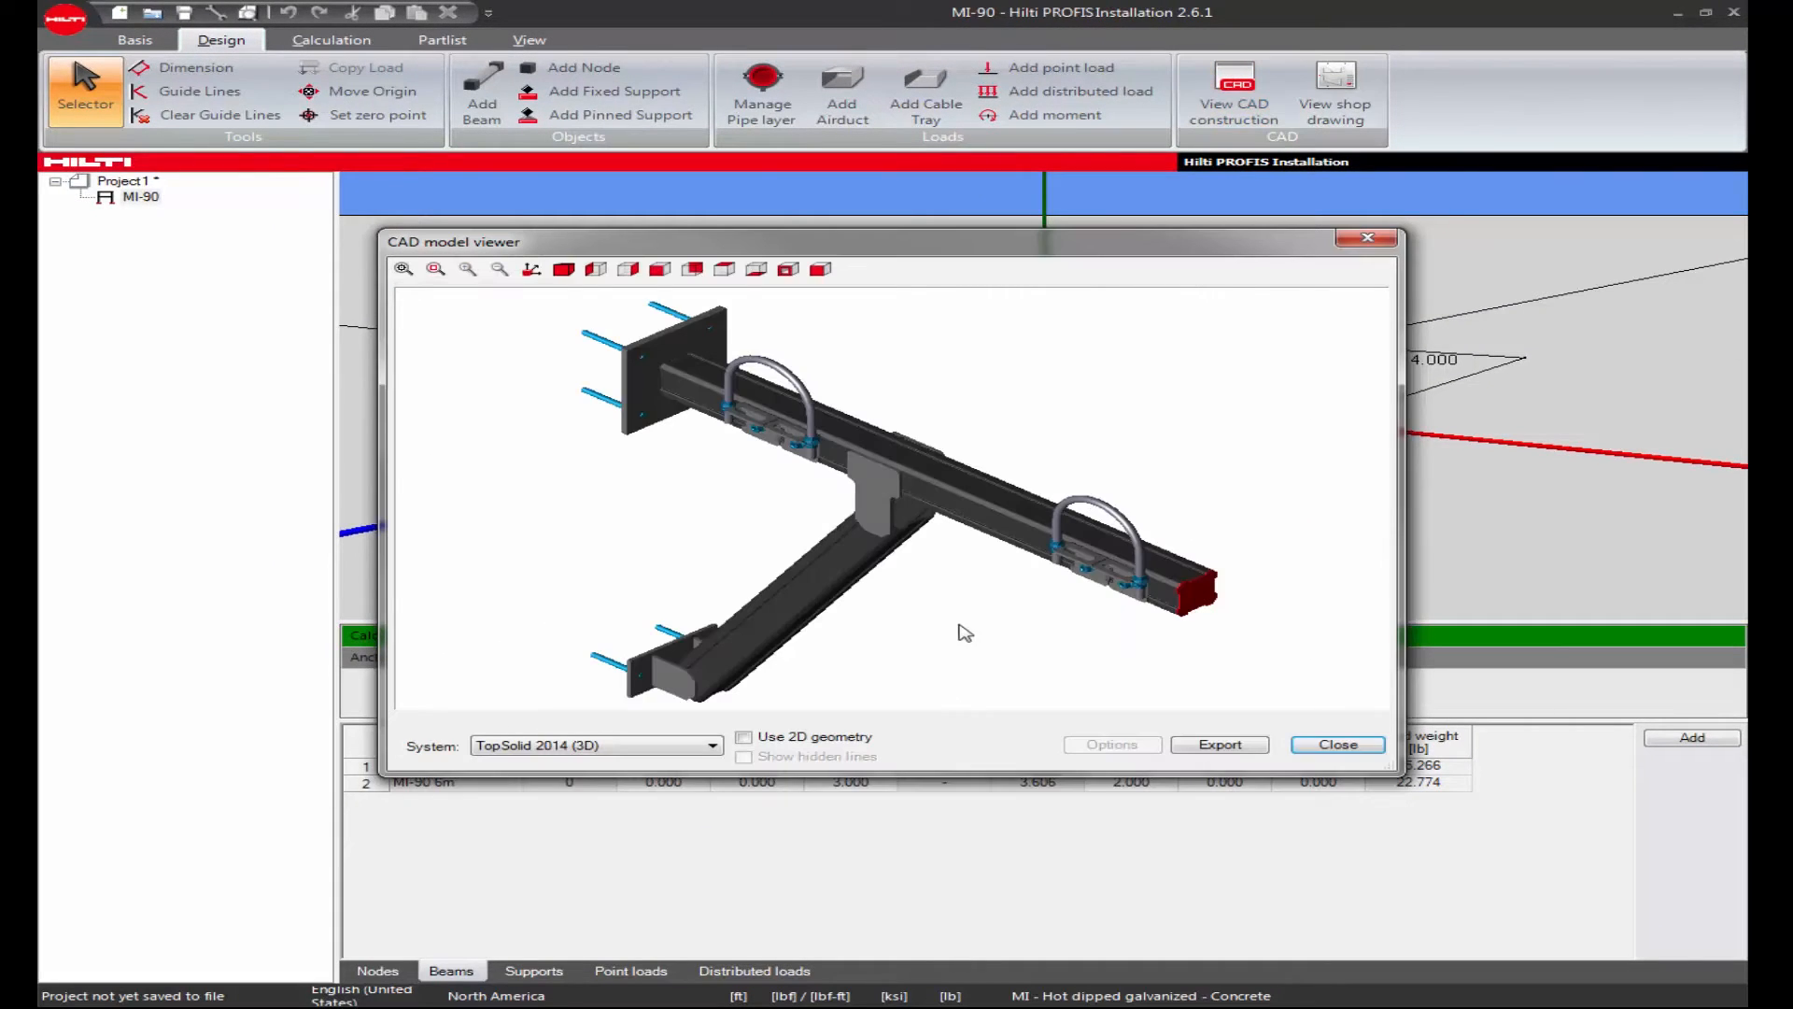
{"action": "mouse_move", "coordinate": [1104, 572]}
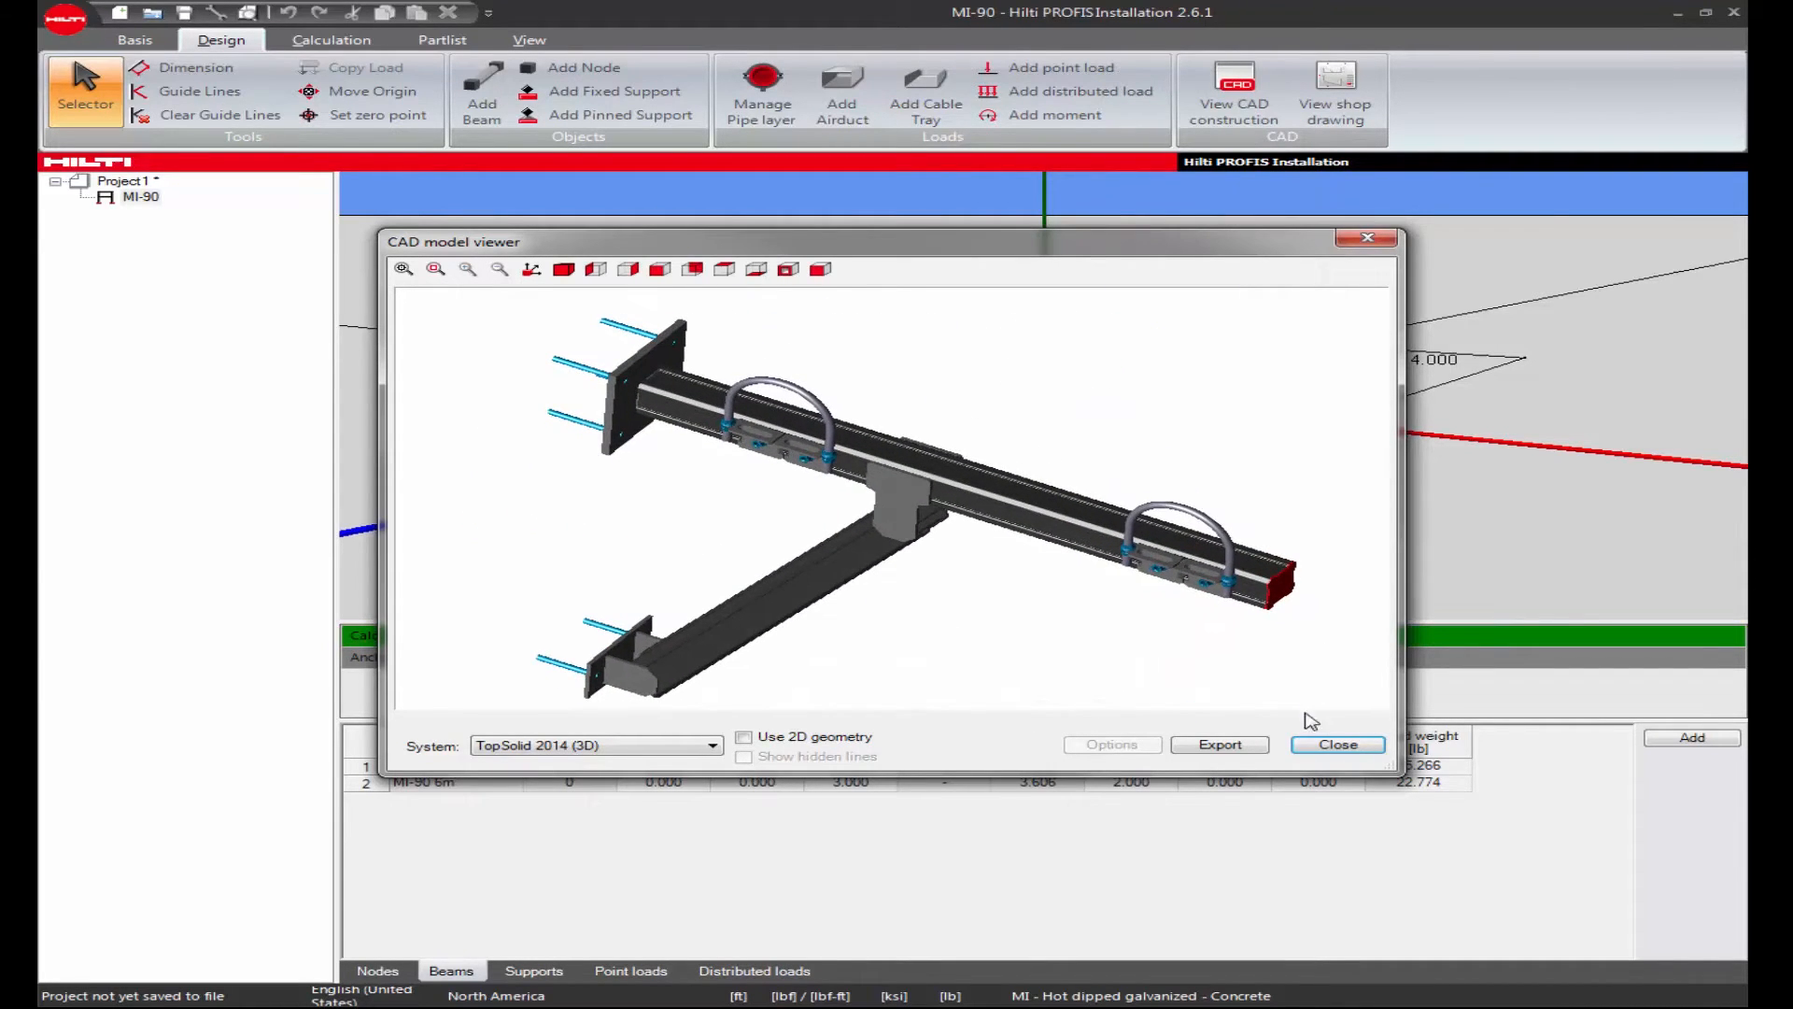
{"action": "left_click", "coordinate": [1336, 744]}
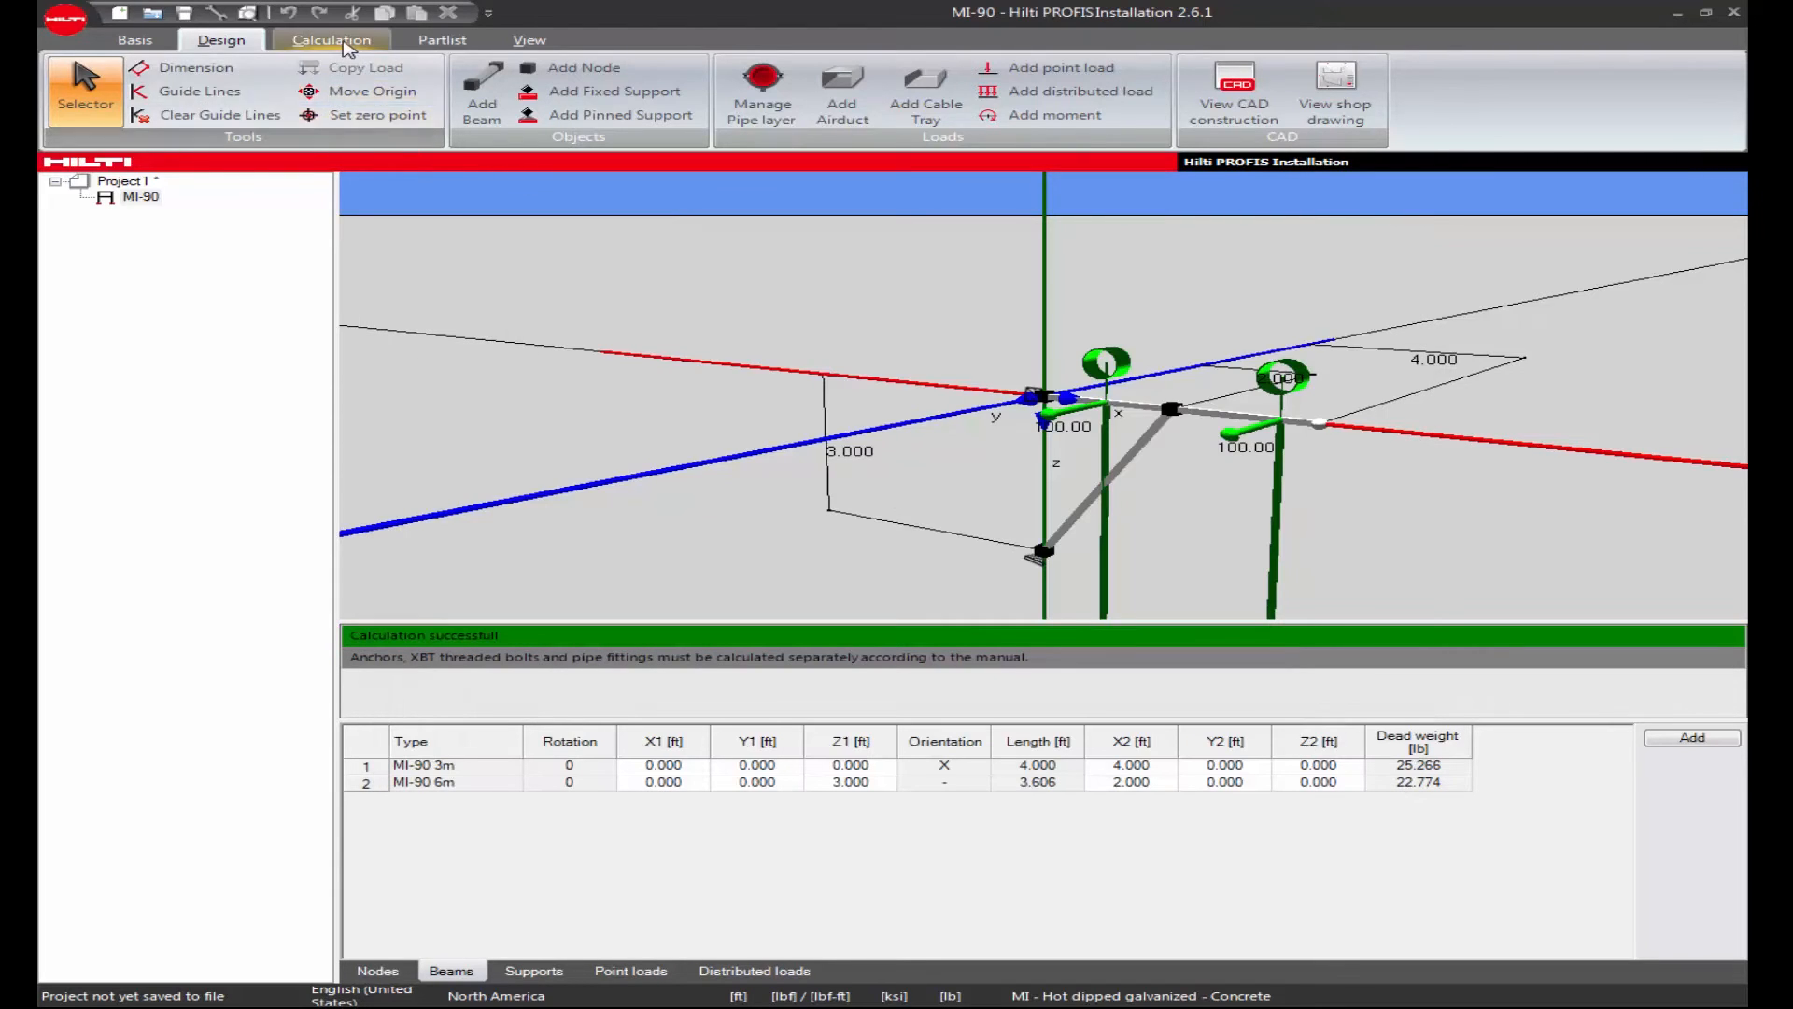
Rerun the static calculation and display the MI-90 bracket in the 3D CAD viewer.
{"action": "left_click", "coordinate": [332, 39]}
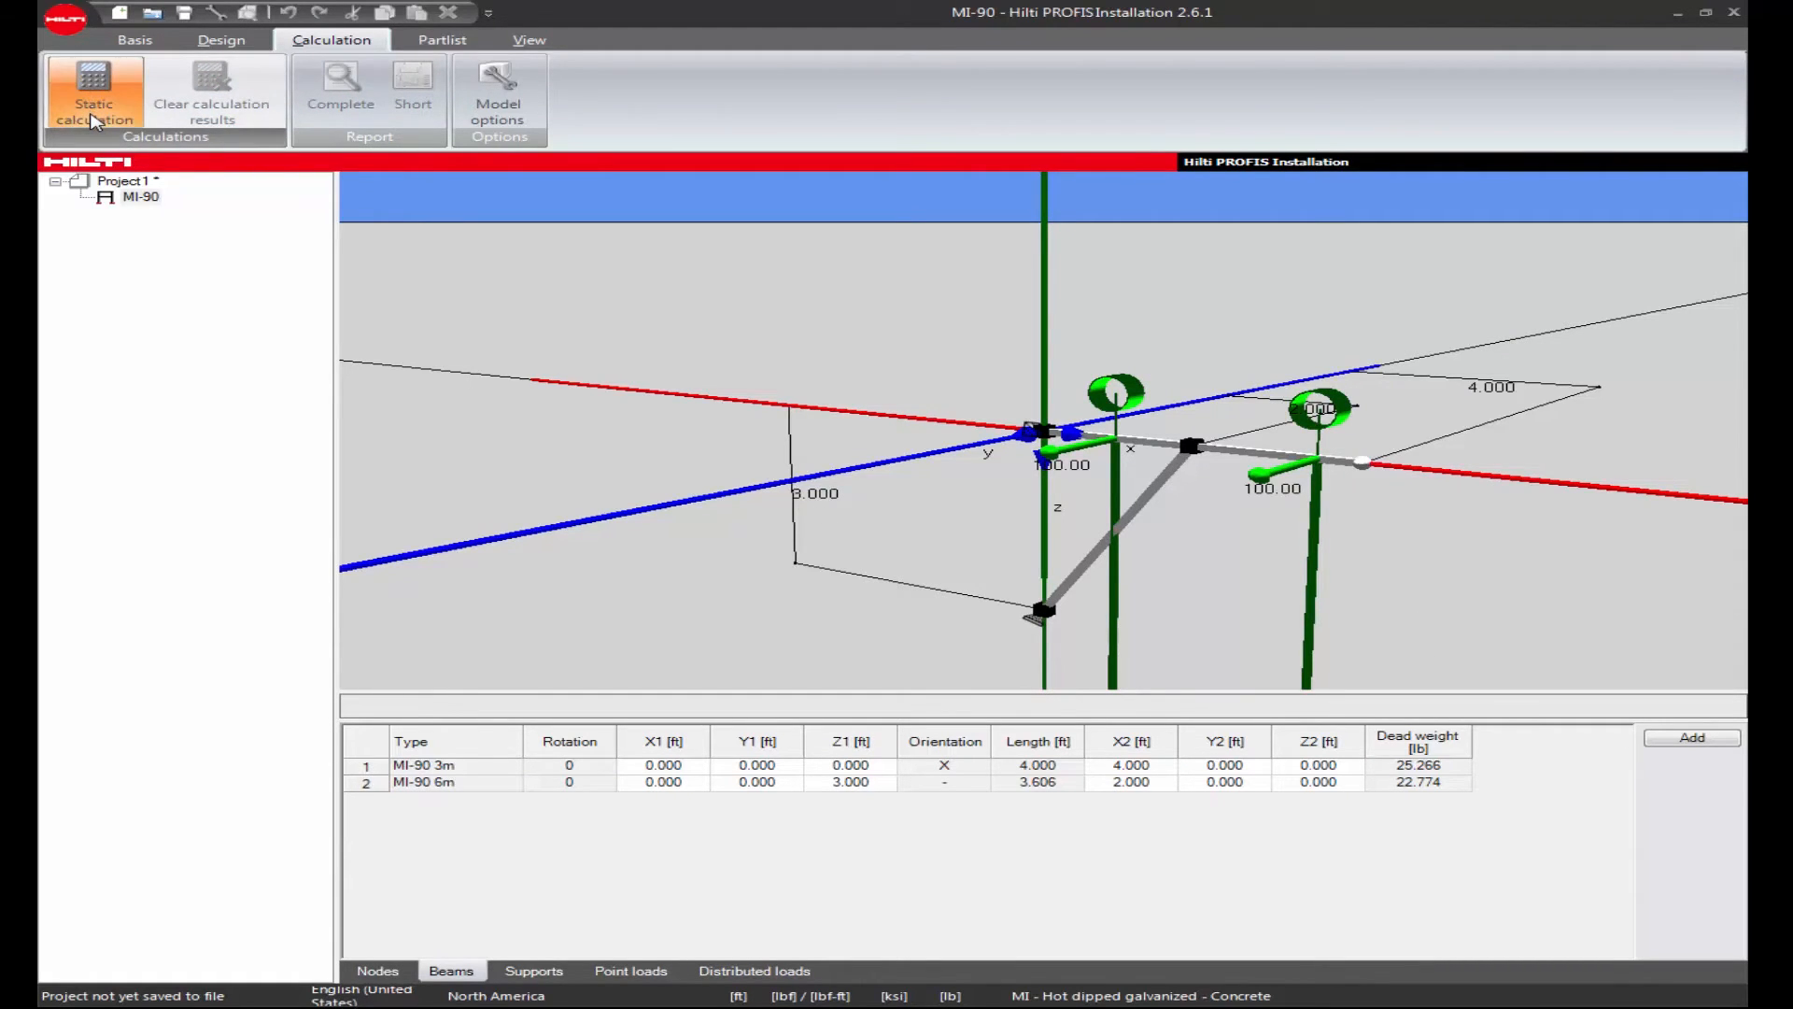
{"action": "mouse_move", "coordinate": [832, 383]}
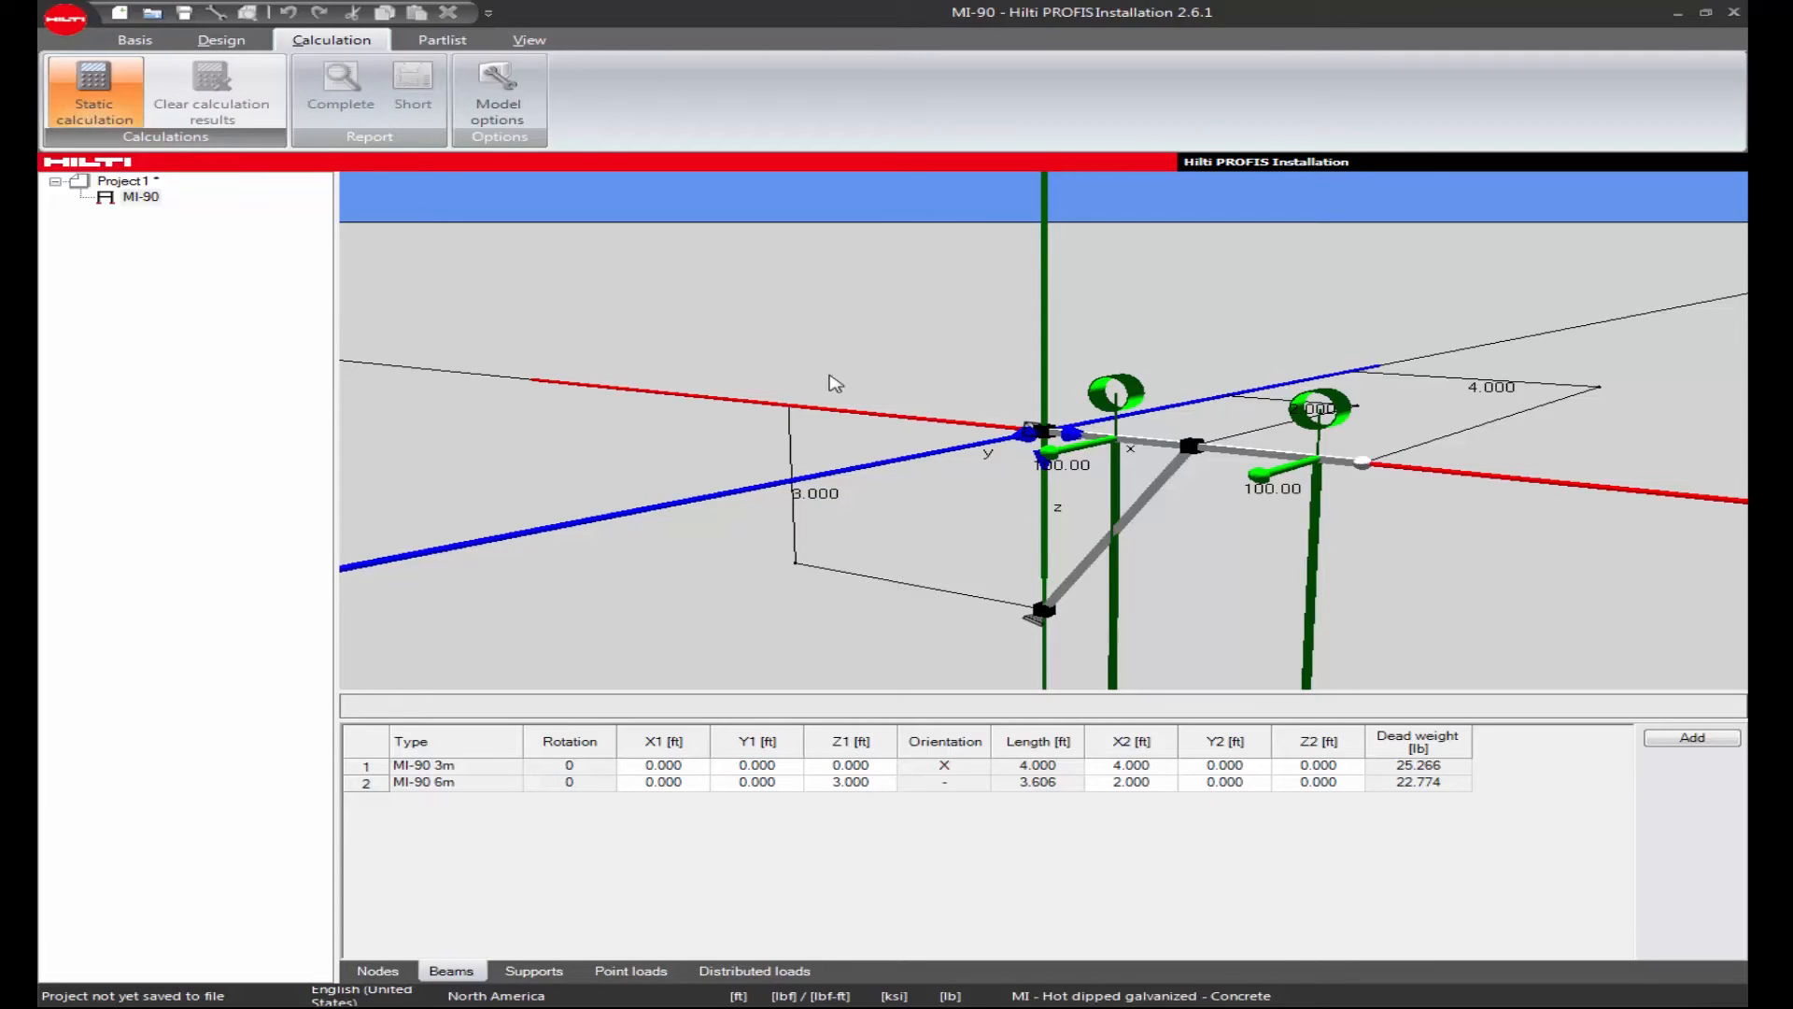
{"action": "left_click", "coordinate": [93, 97]}
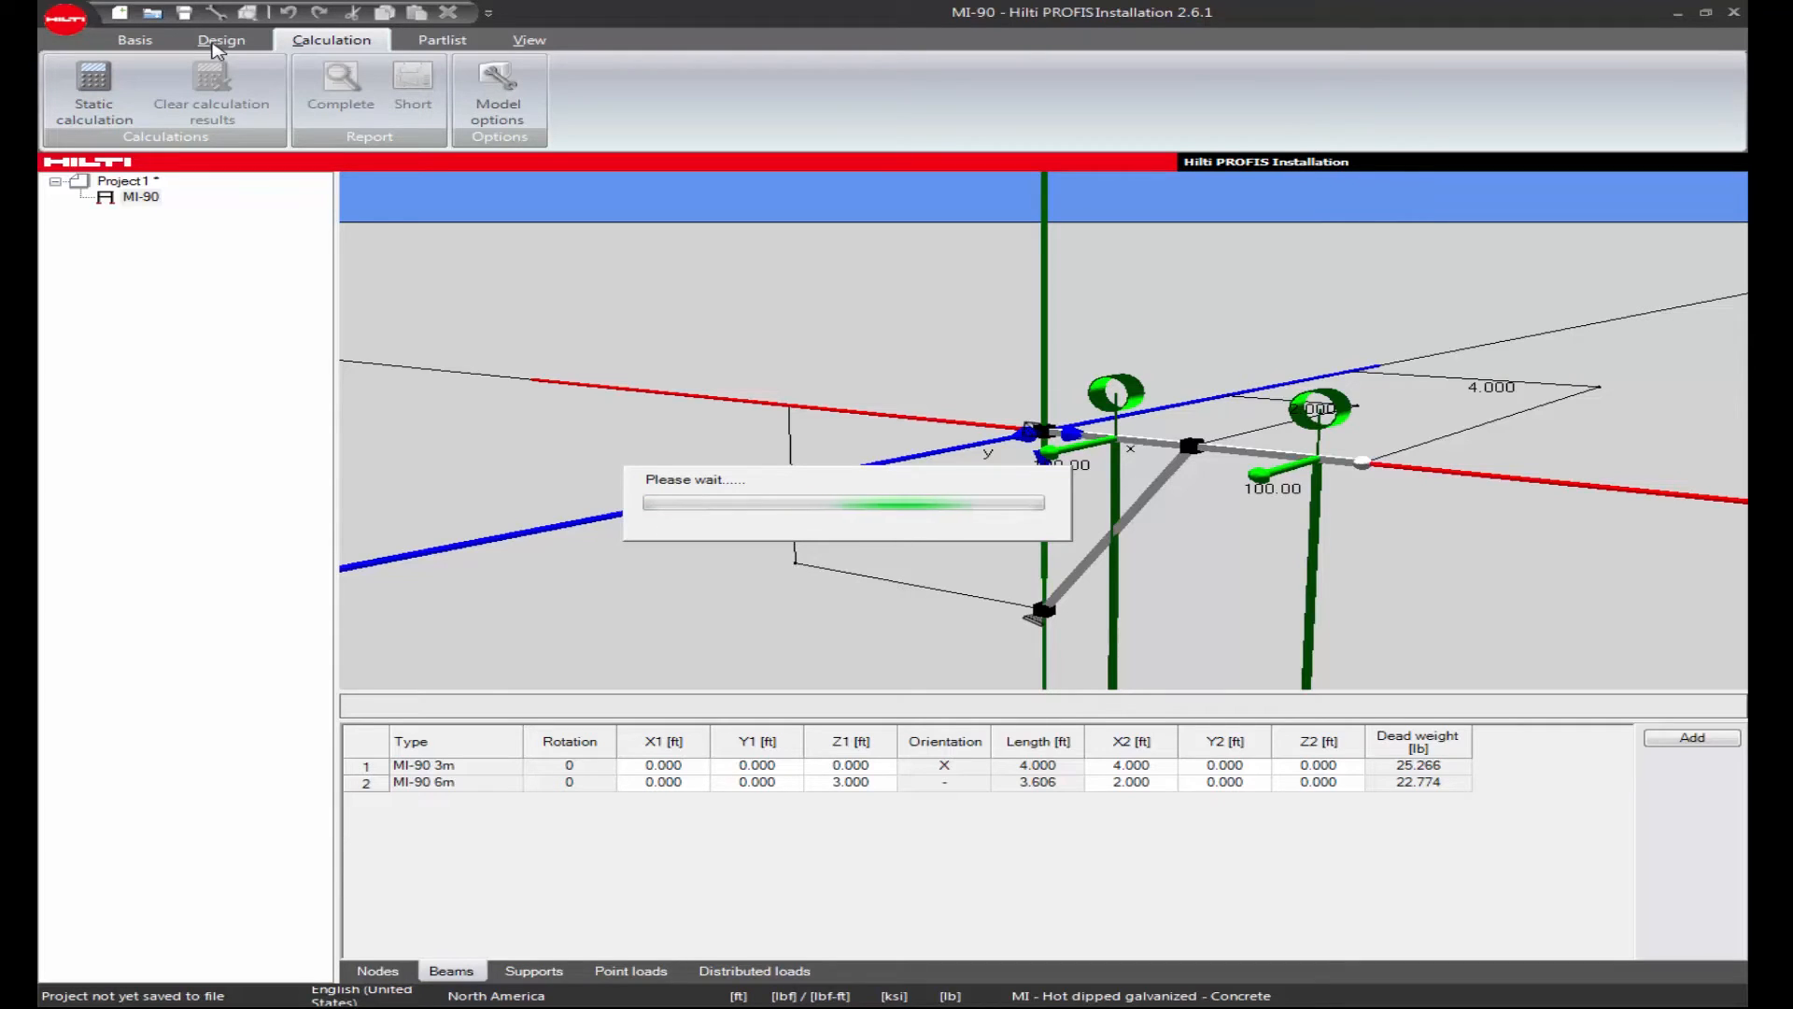
{"action": "left_click", "coordinate": [93, 89]}
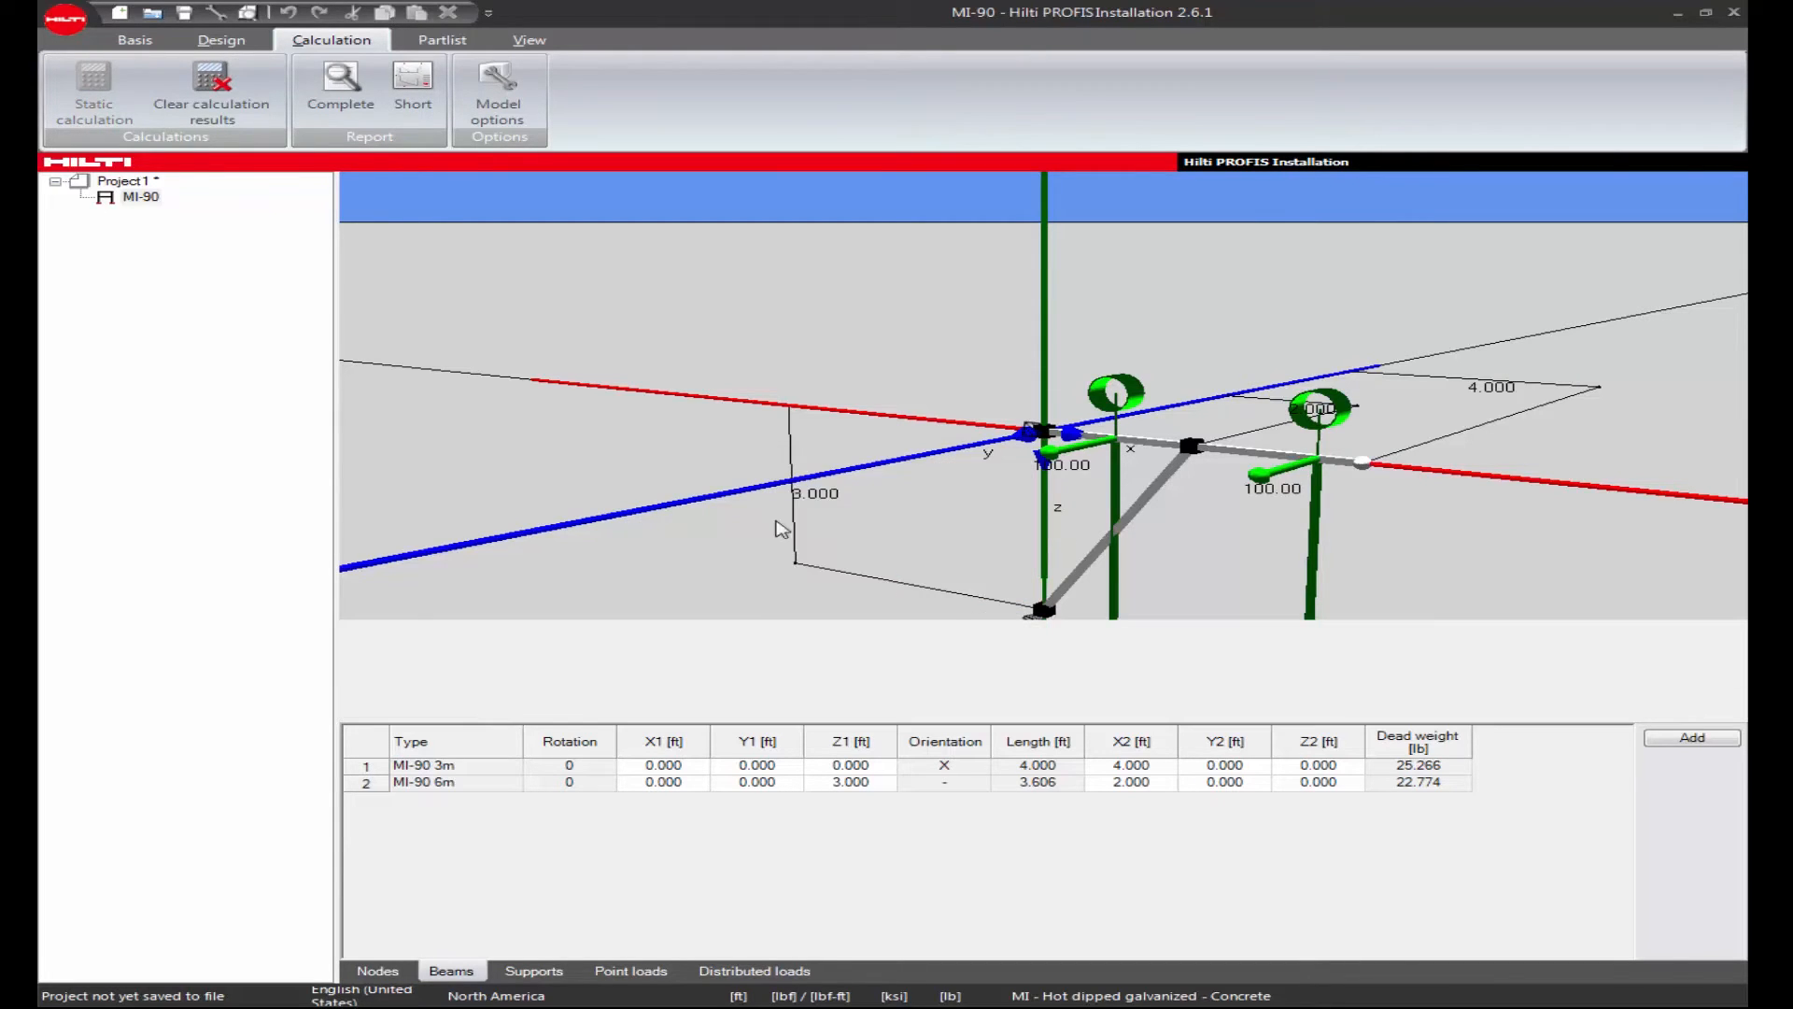
{"action": "left_click", "coordinate": [1238, 86]}
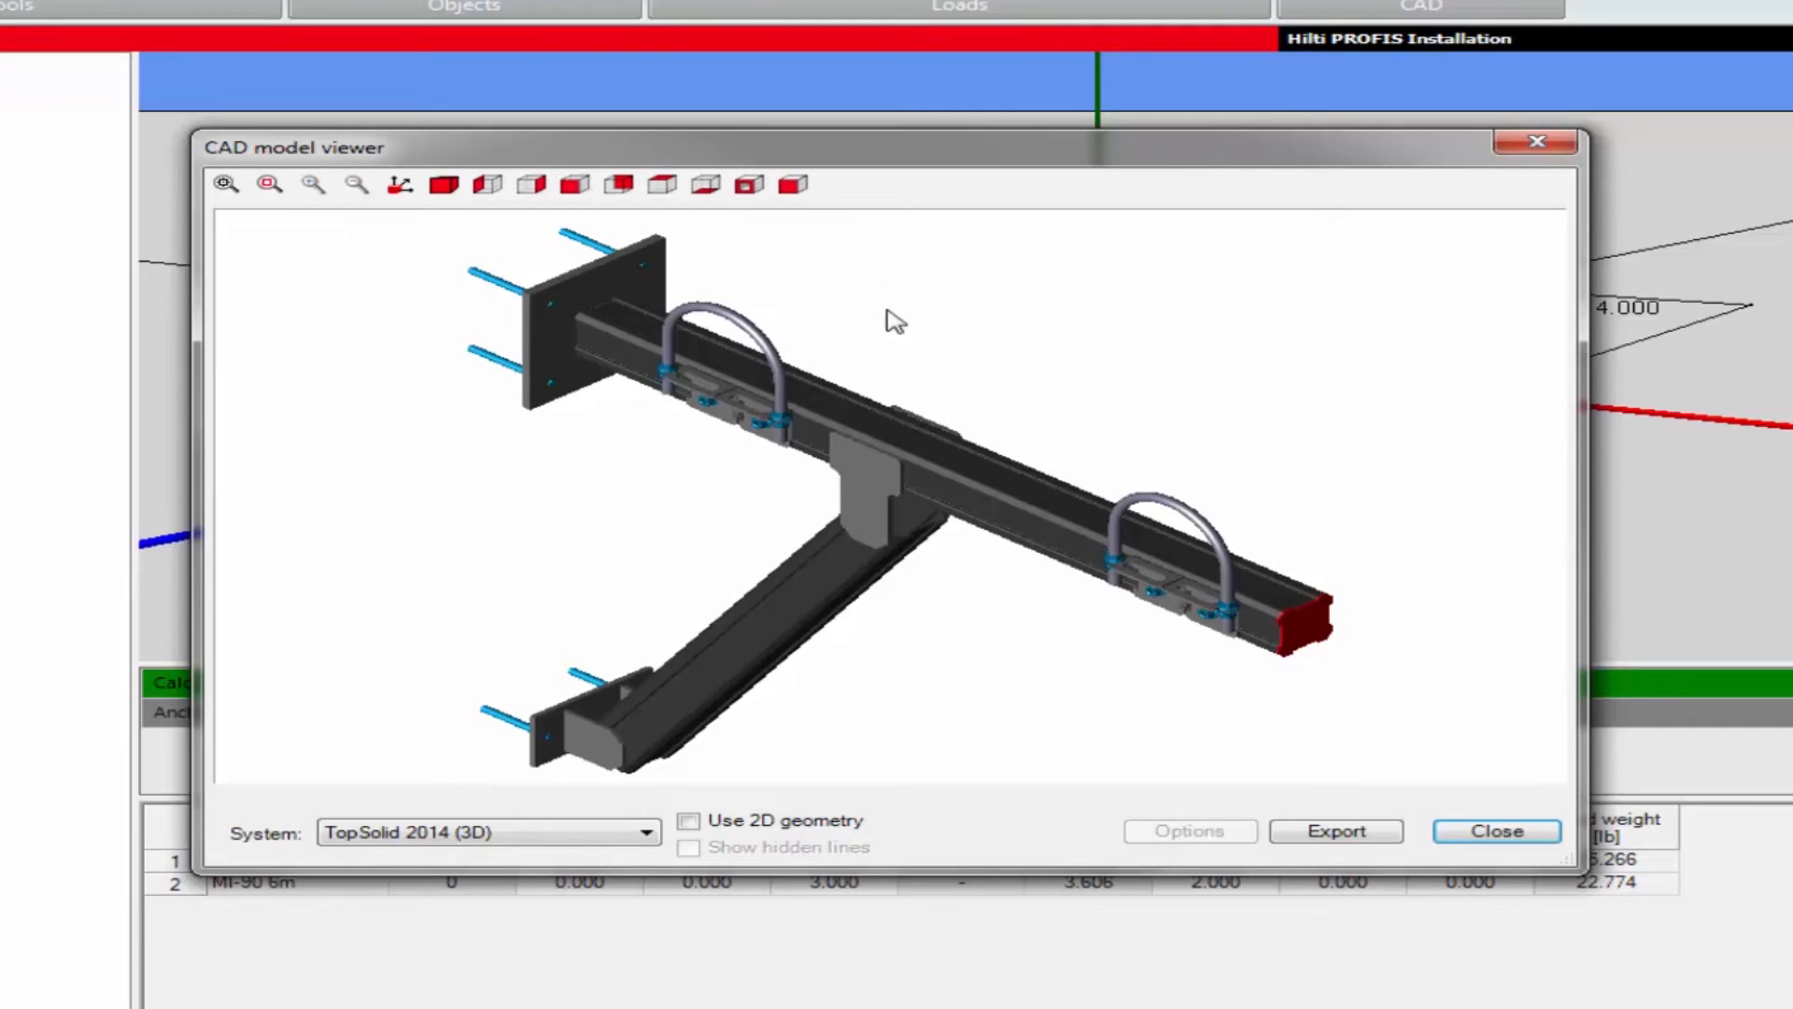
{"action": "mouse_move", "coordinate": [669, 839]}
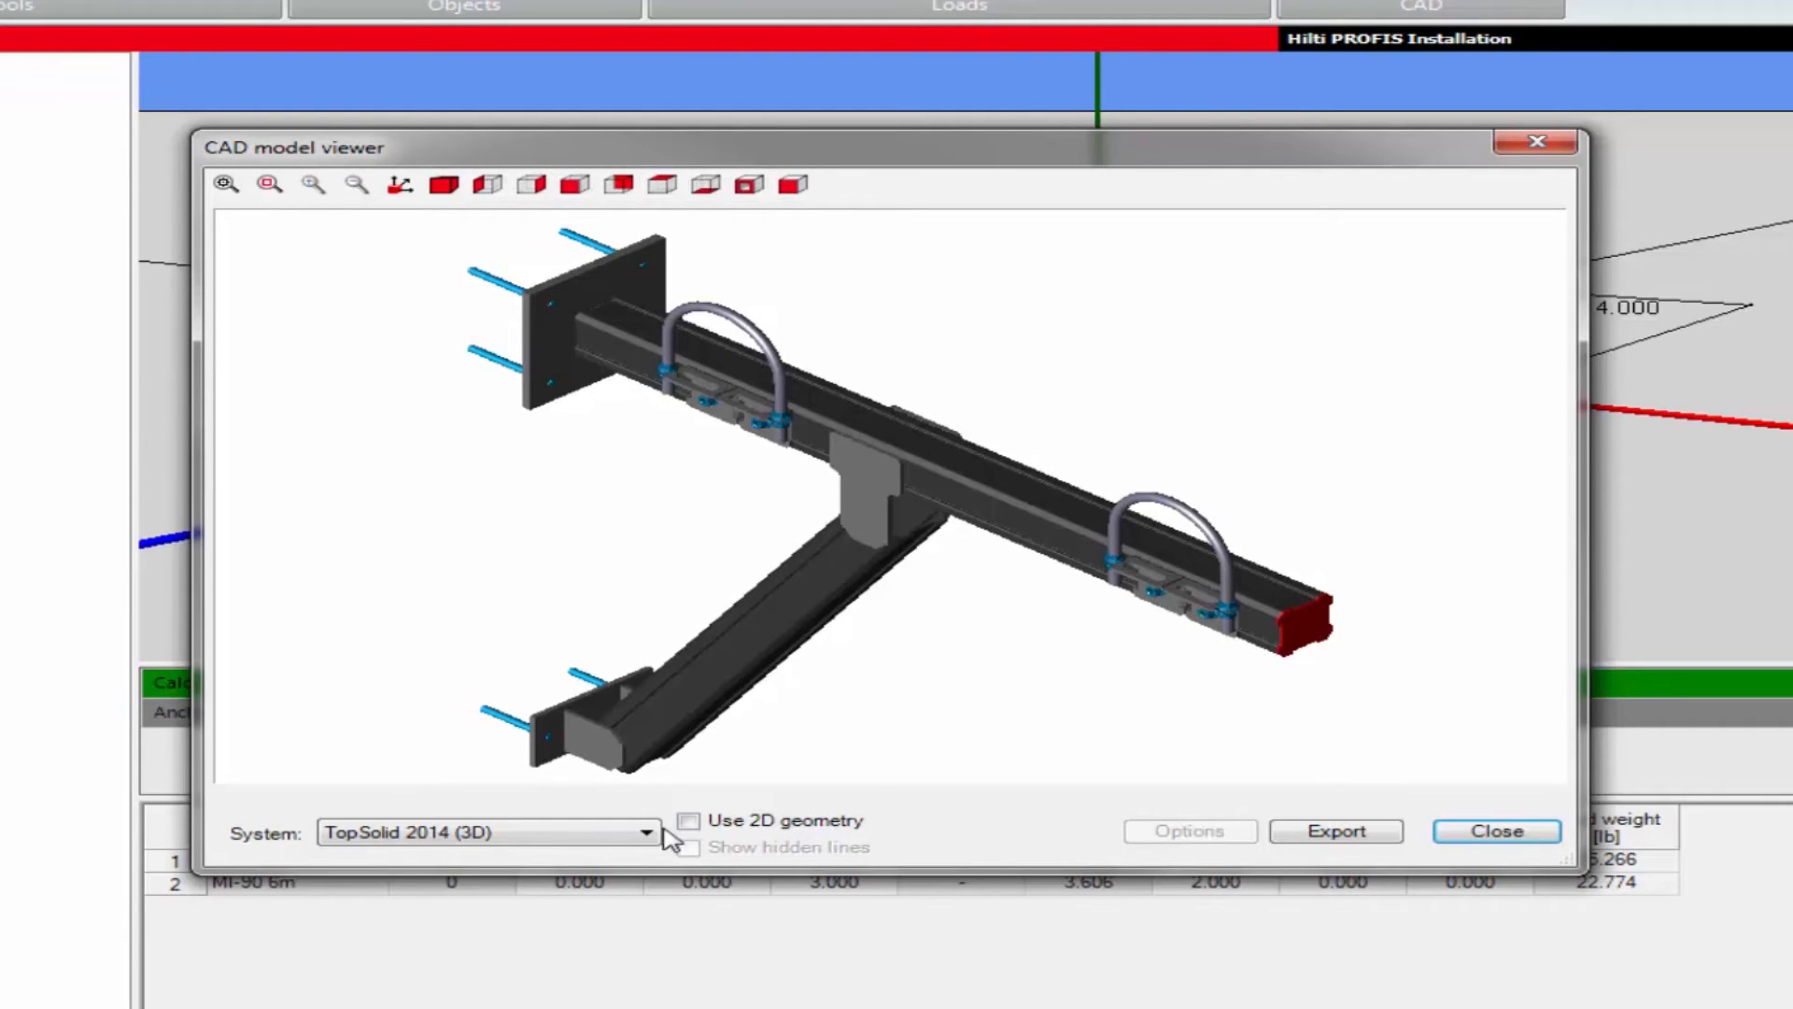
Choose Autodesk Revit 2016 (3D) from the CAD model viewer's System list.
{"action": "left_click", "coordinate": [646, 831]}
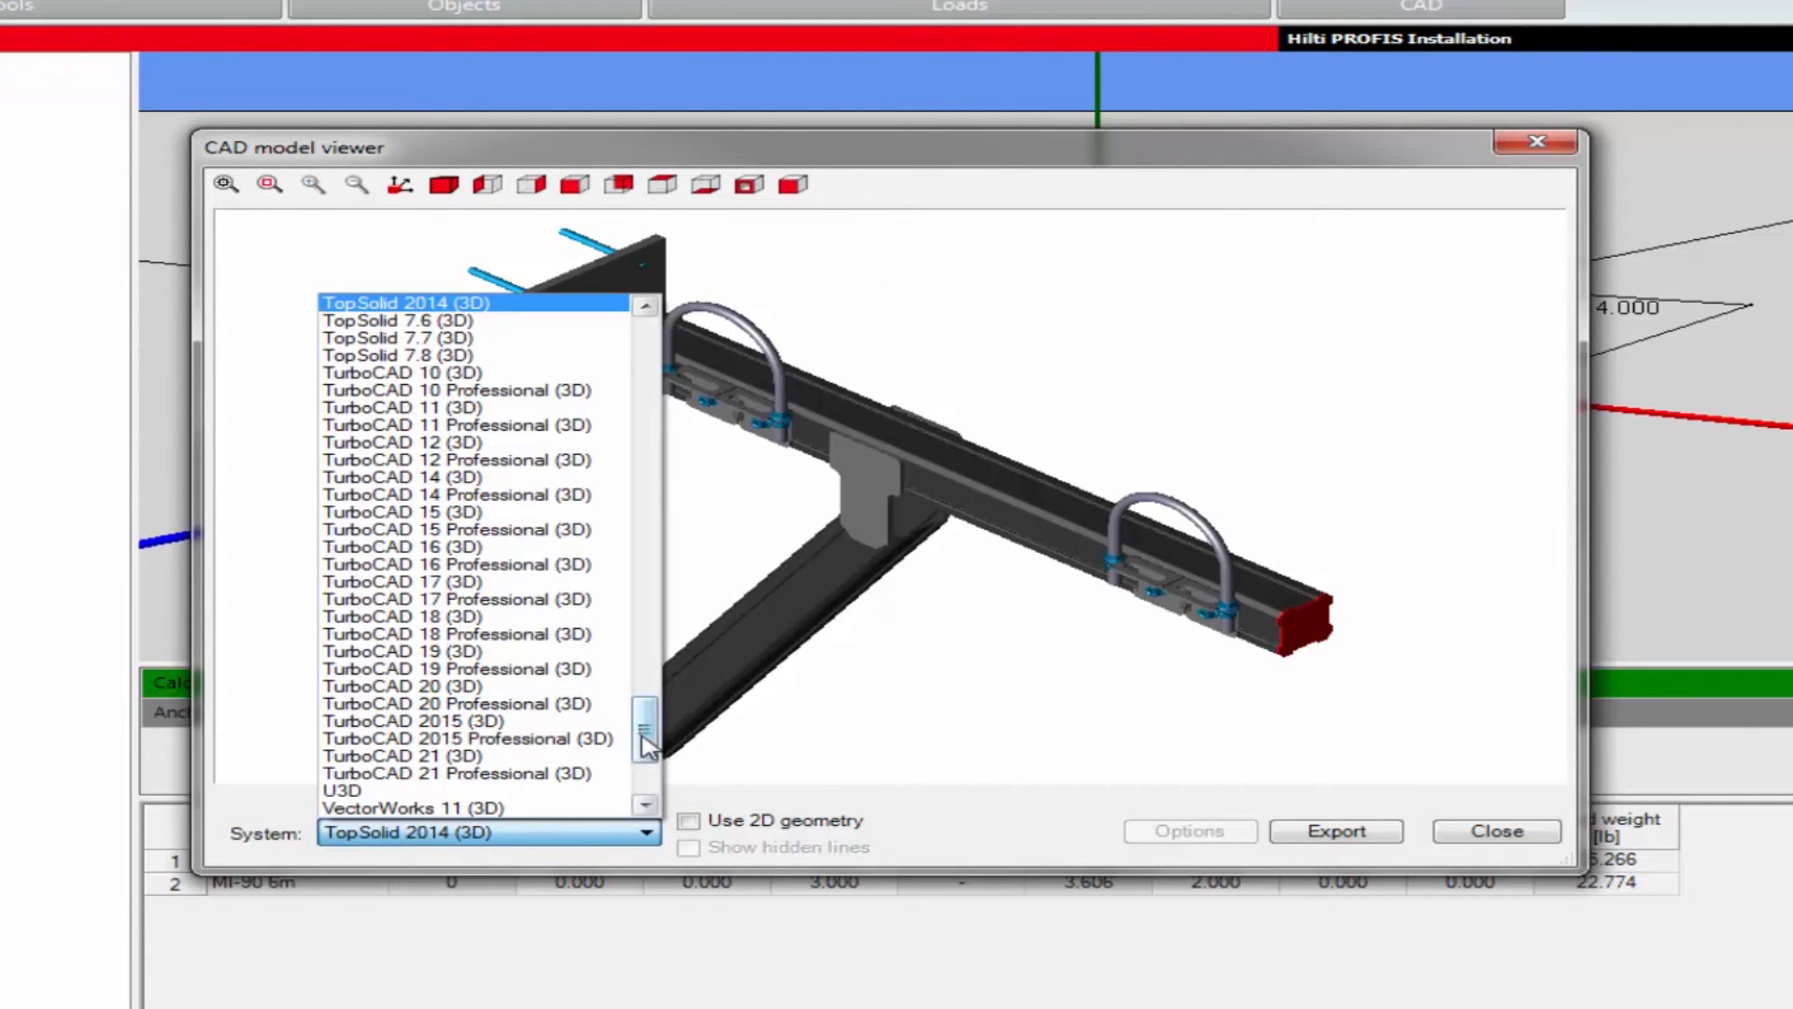
{"action": "left_click", "coordinate": [446, 738]}
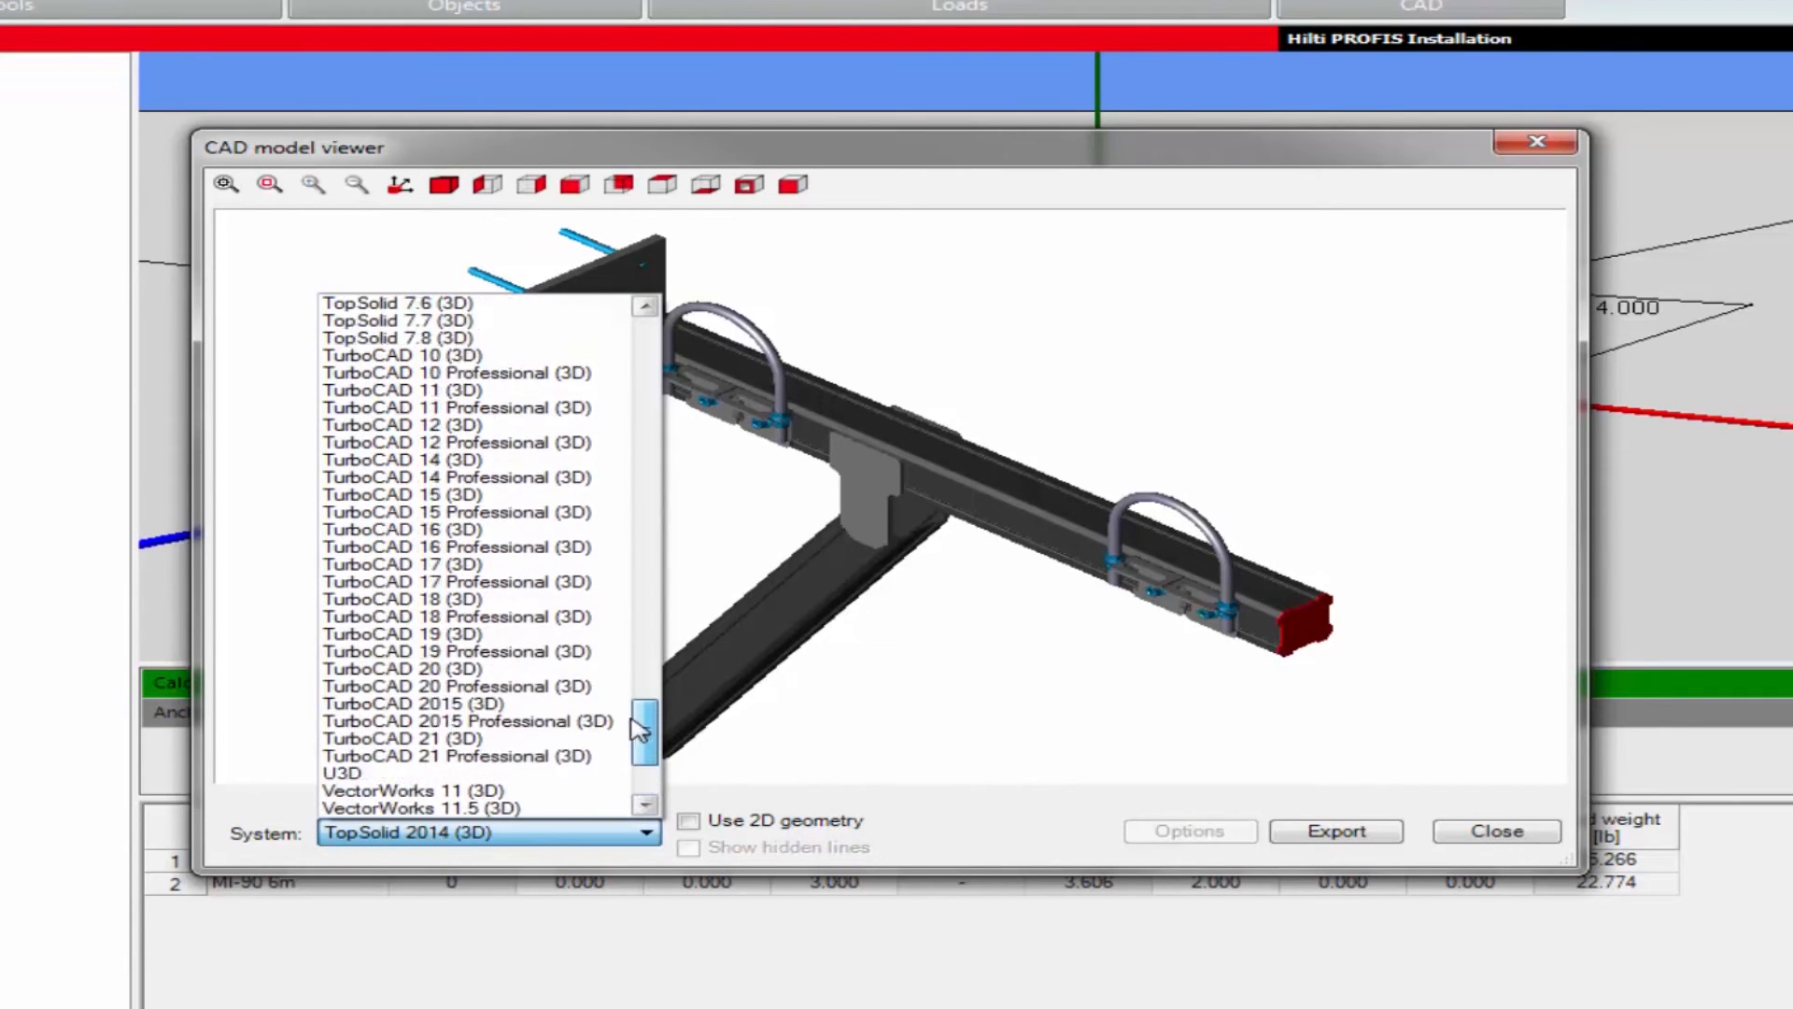
{"action": "scroll", "scroll_direction": "up", "scroll_amount": 3}
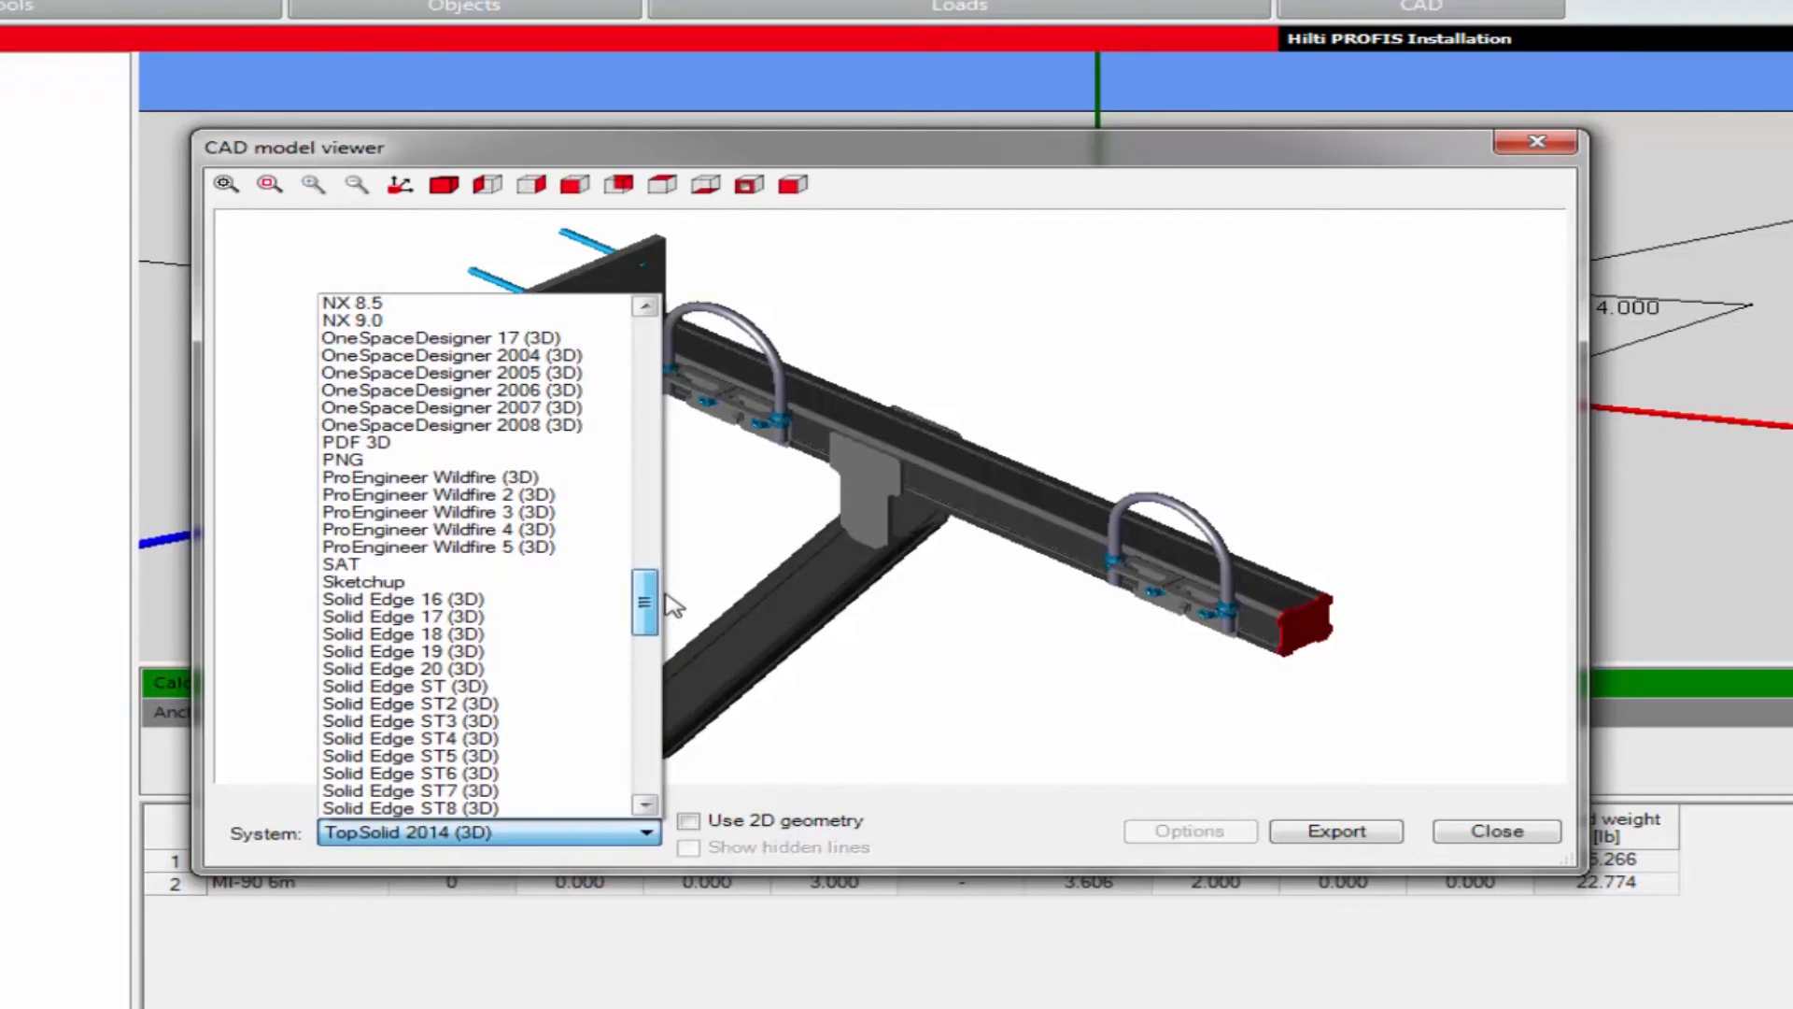
{"action": "scroll", "scroll_direction": "up", "scroll_amount": 3}
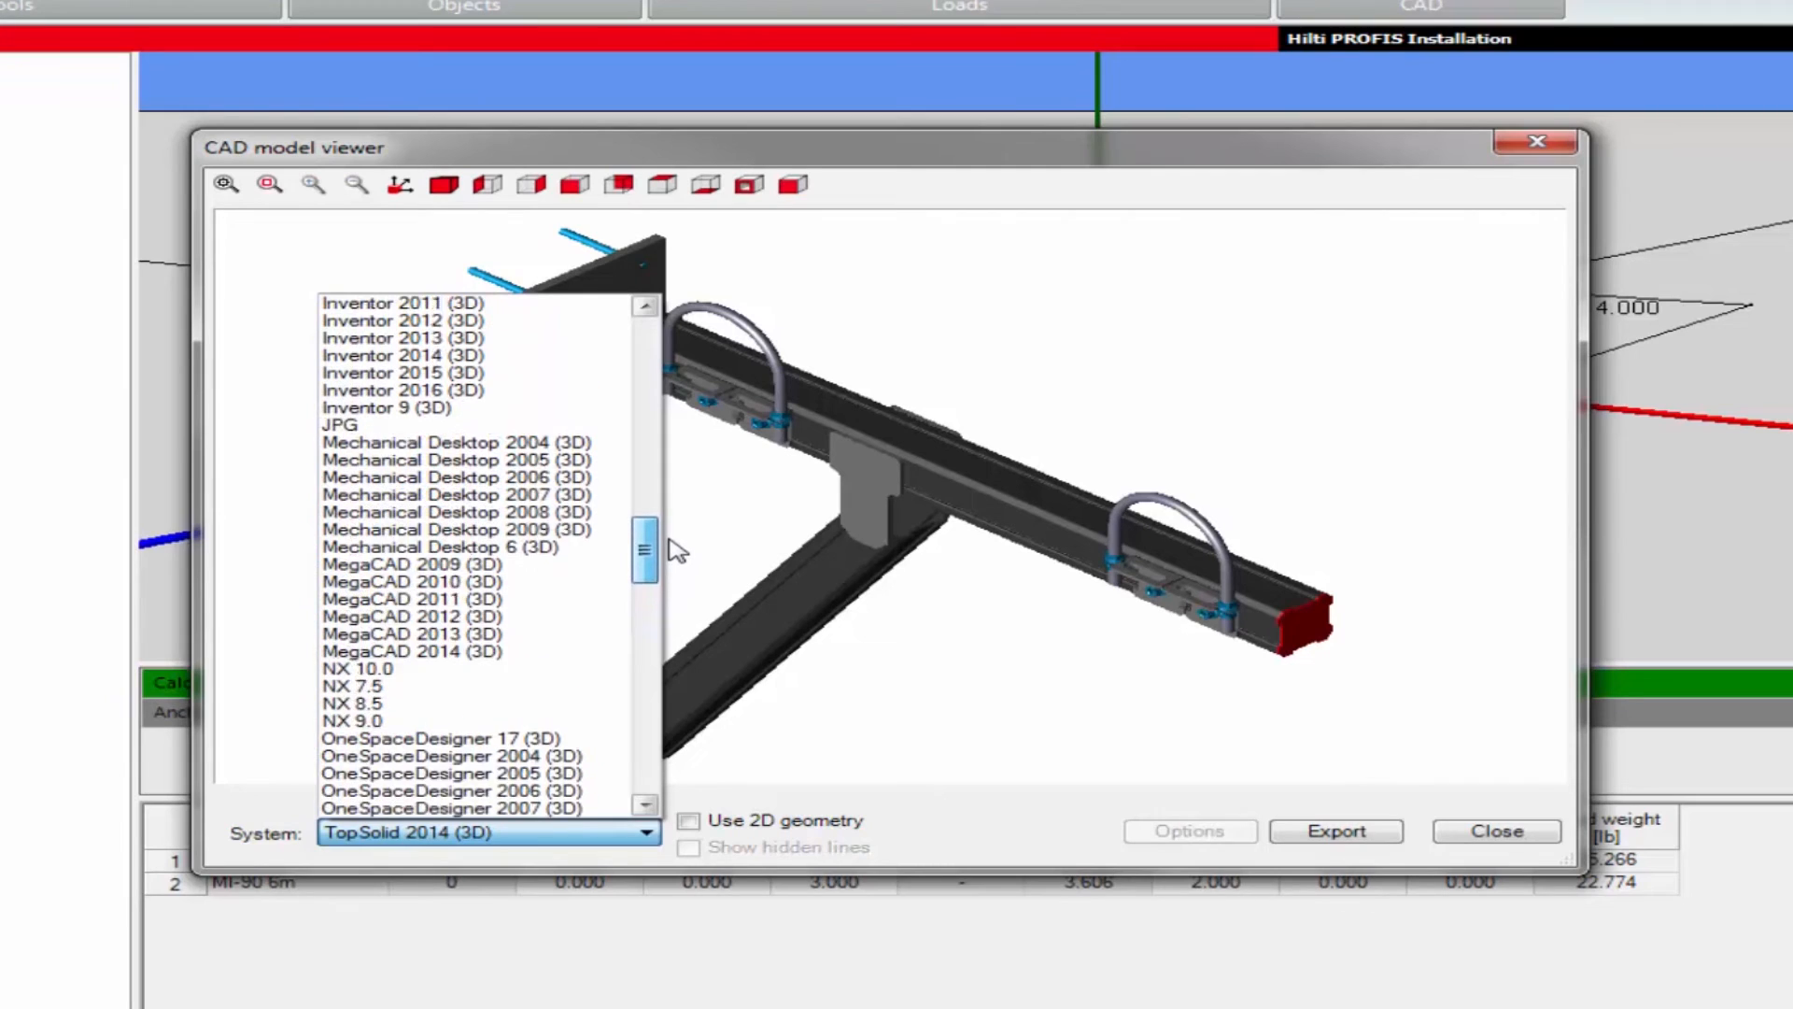
{"action": "scroll", "scroll_direction": "up", "scroll_amount": 3}
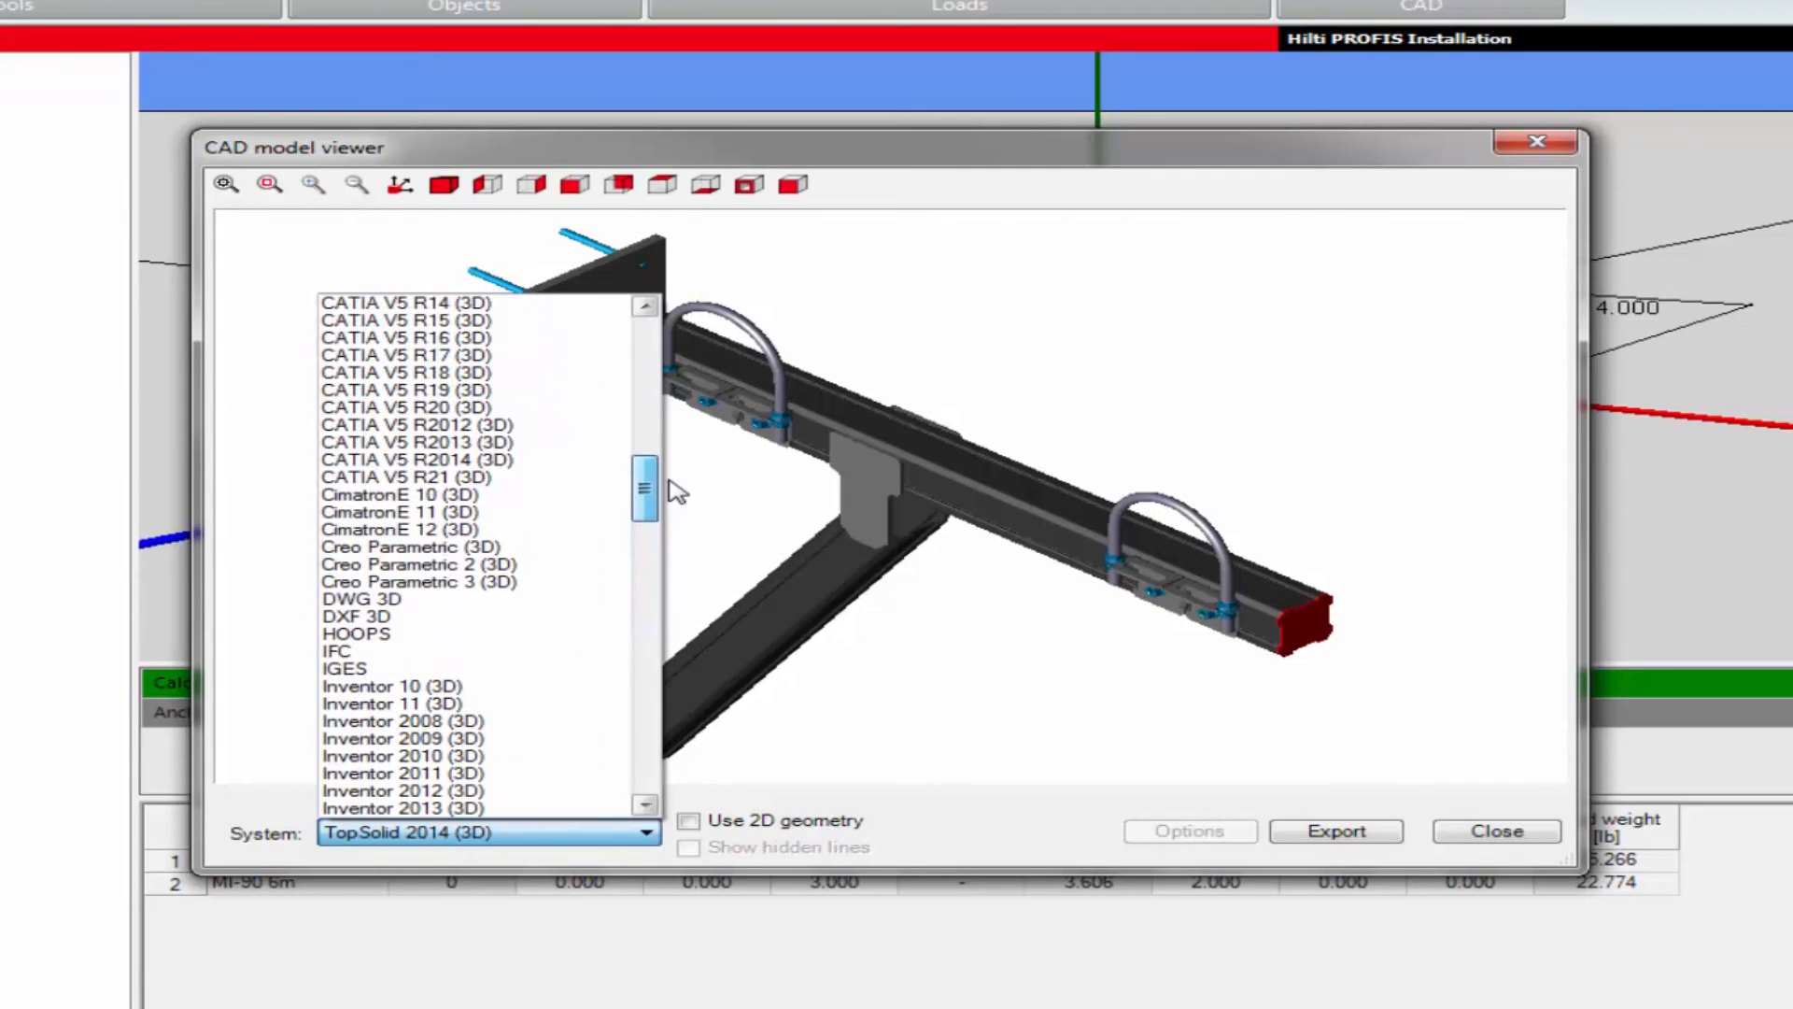
{"action": "scroll", "scroll_direction": "up", "scroll_amount": 3}
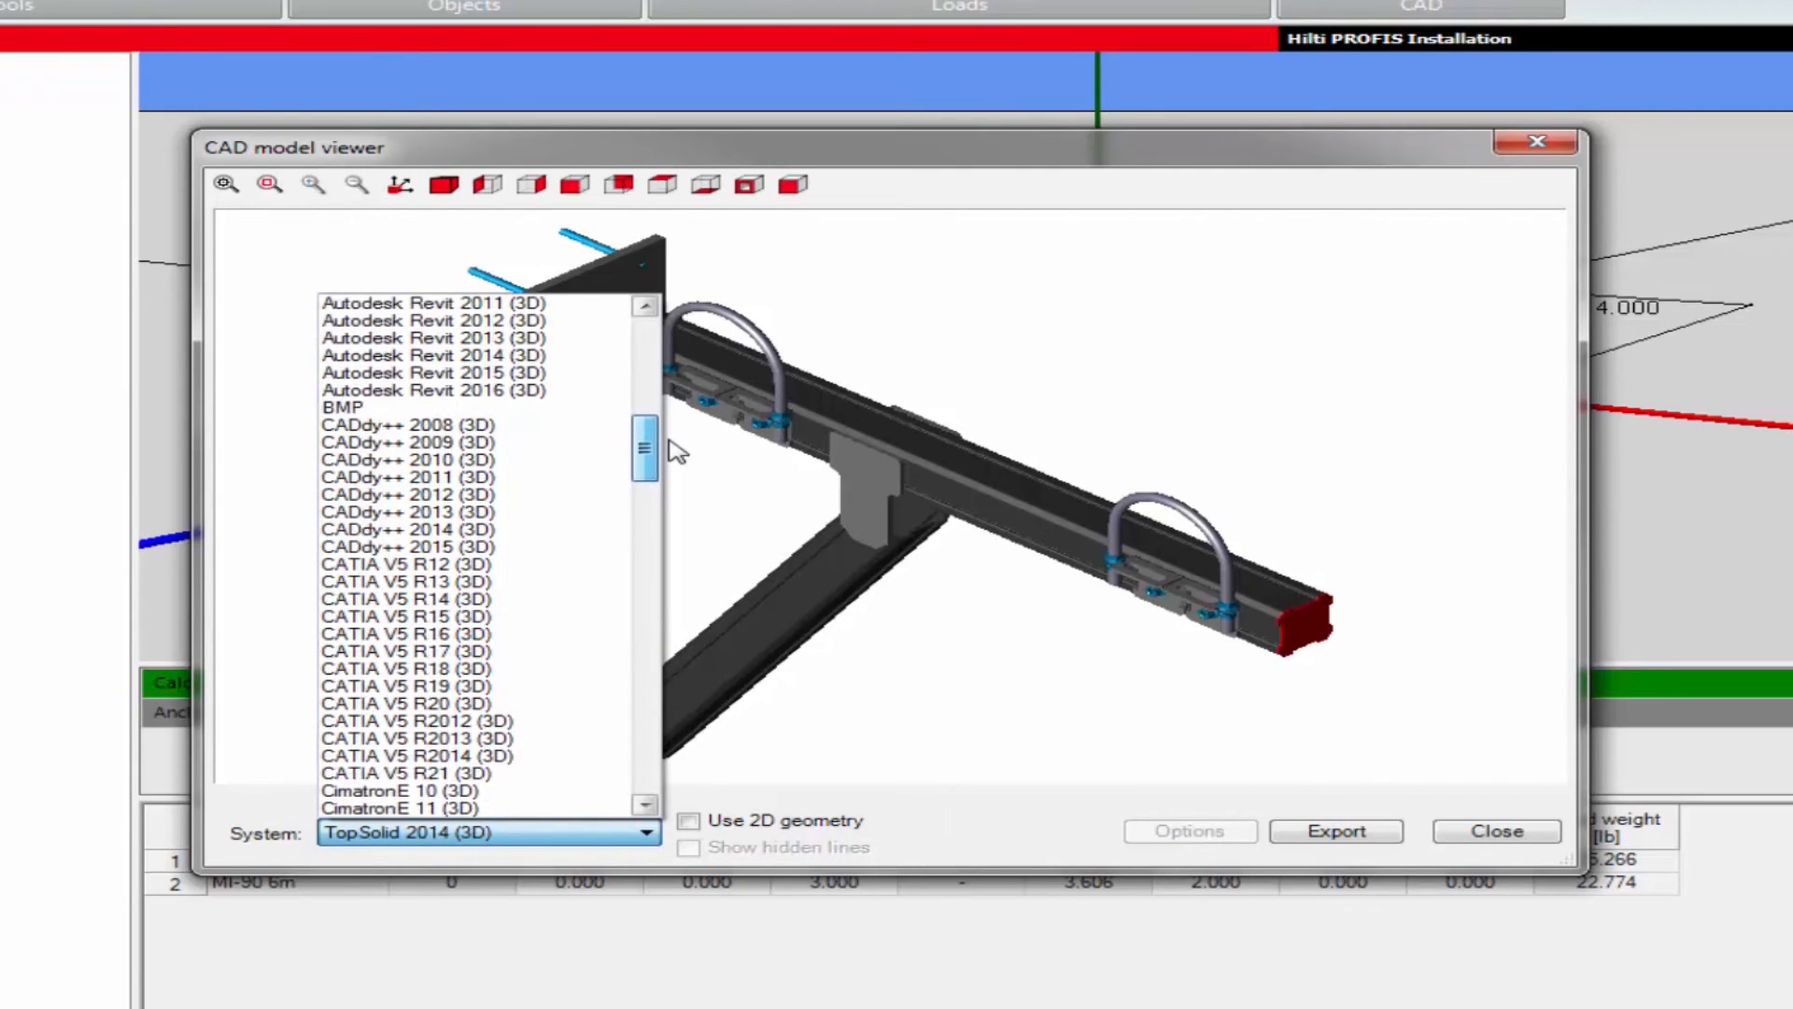
{"action": "left_click", "coordinate": [432, 389]}
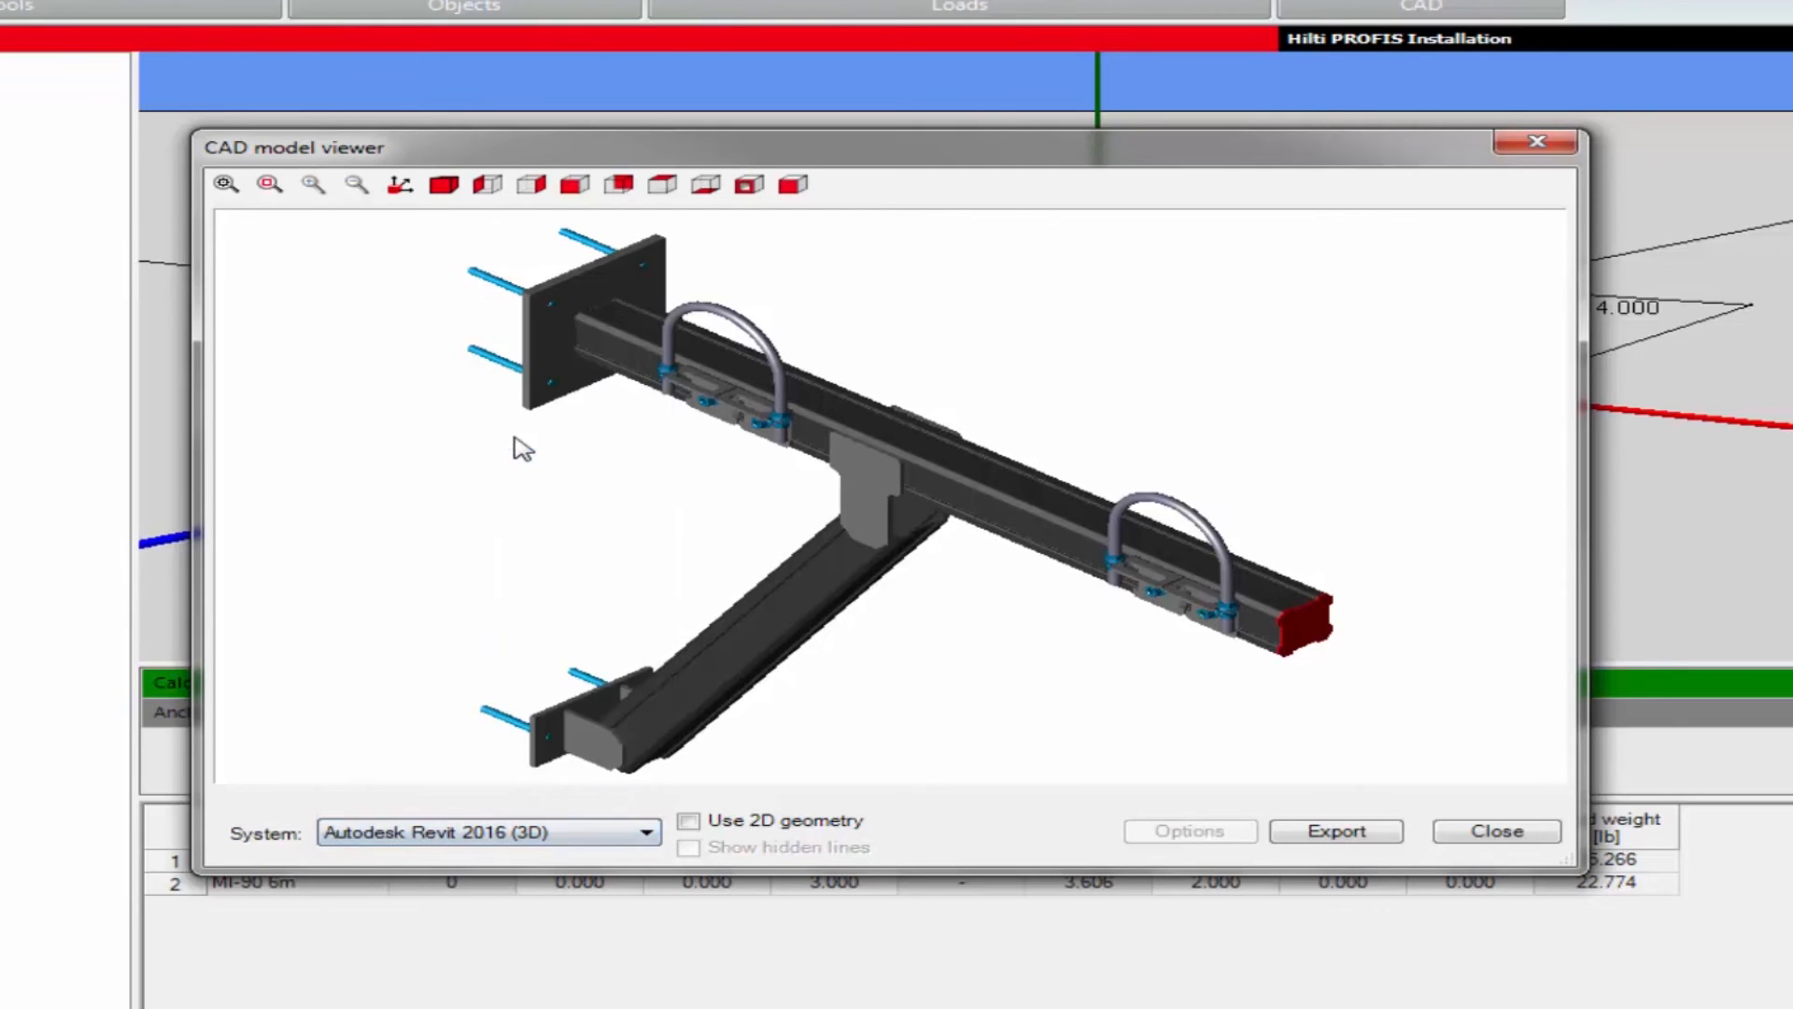
{"action": "mouse_move", "coordinate": [1335, 831]}
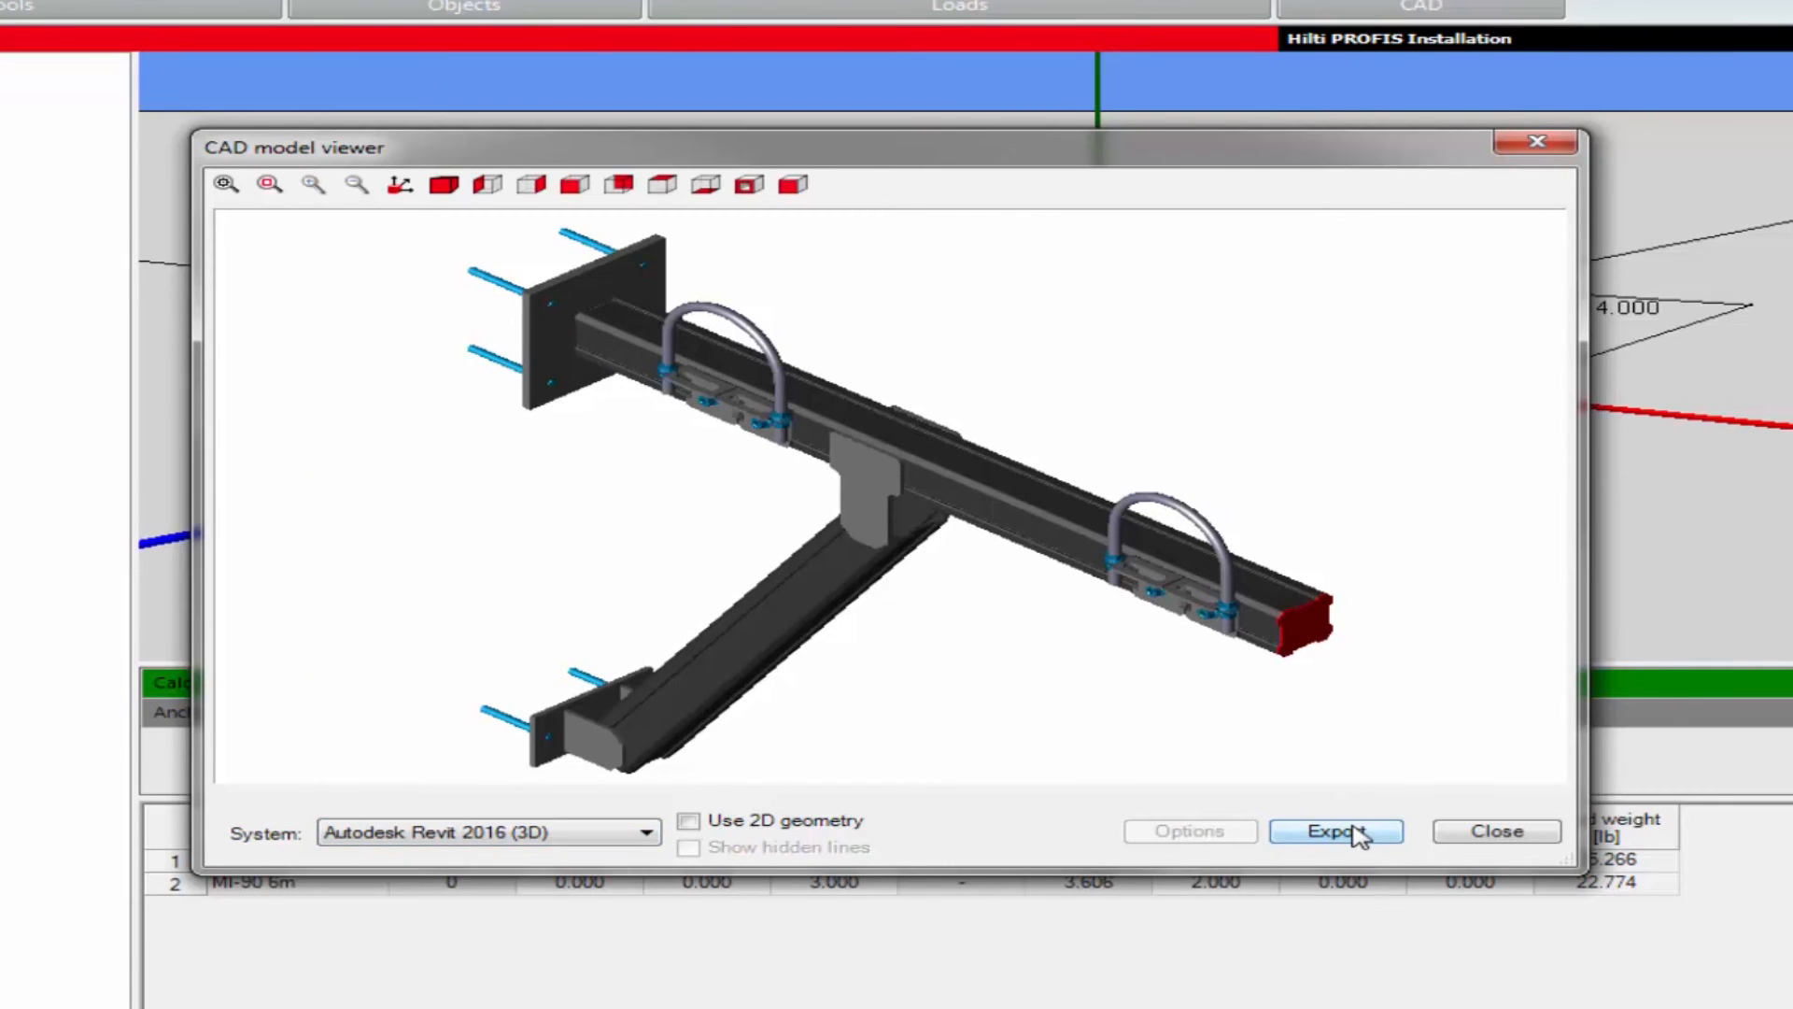